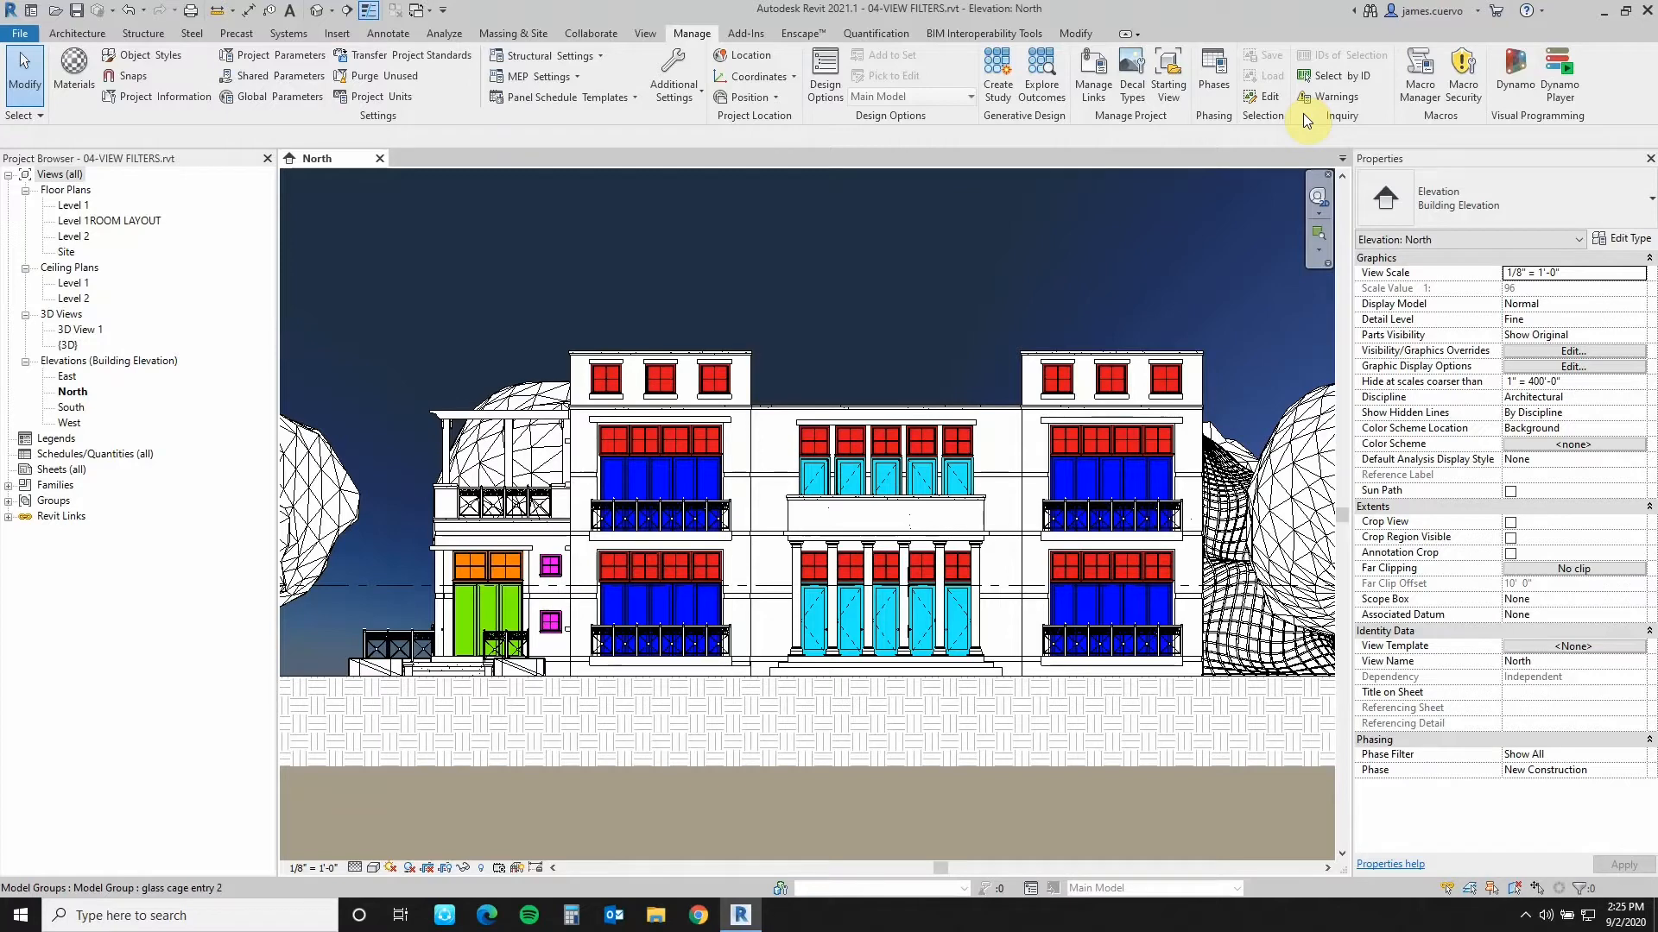
mouse_move(1230, 46)
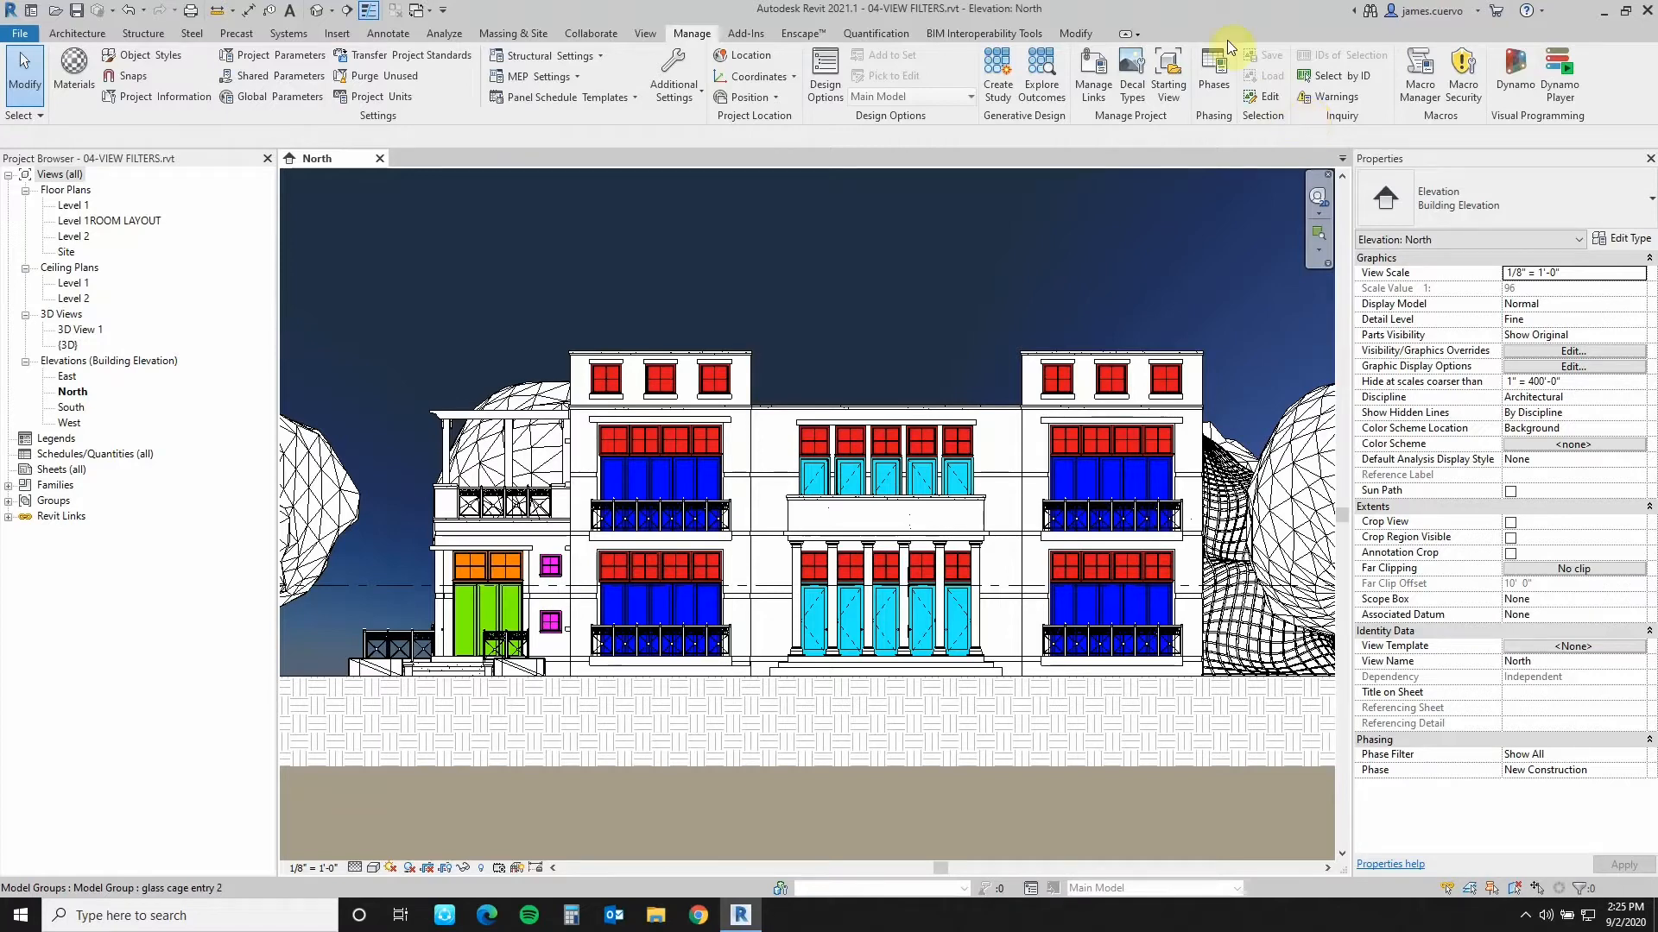
- Window-select the entire building in the North elevation to grab all its elements
click(716, 413)
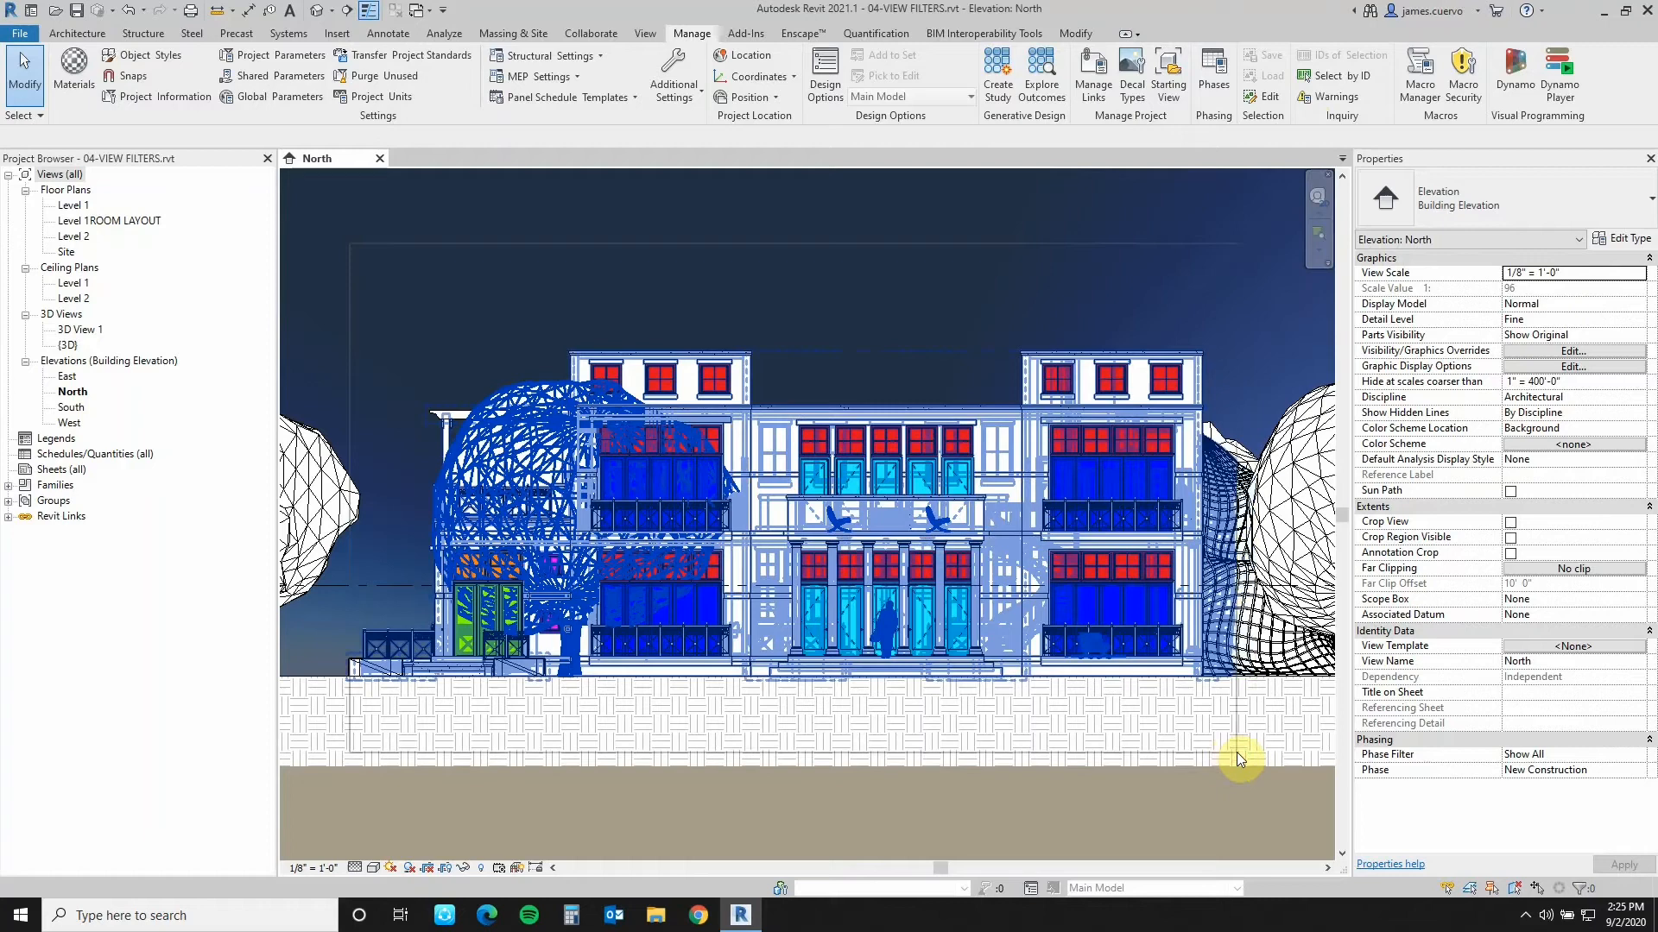
click(1239, 756)
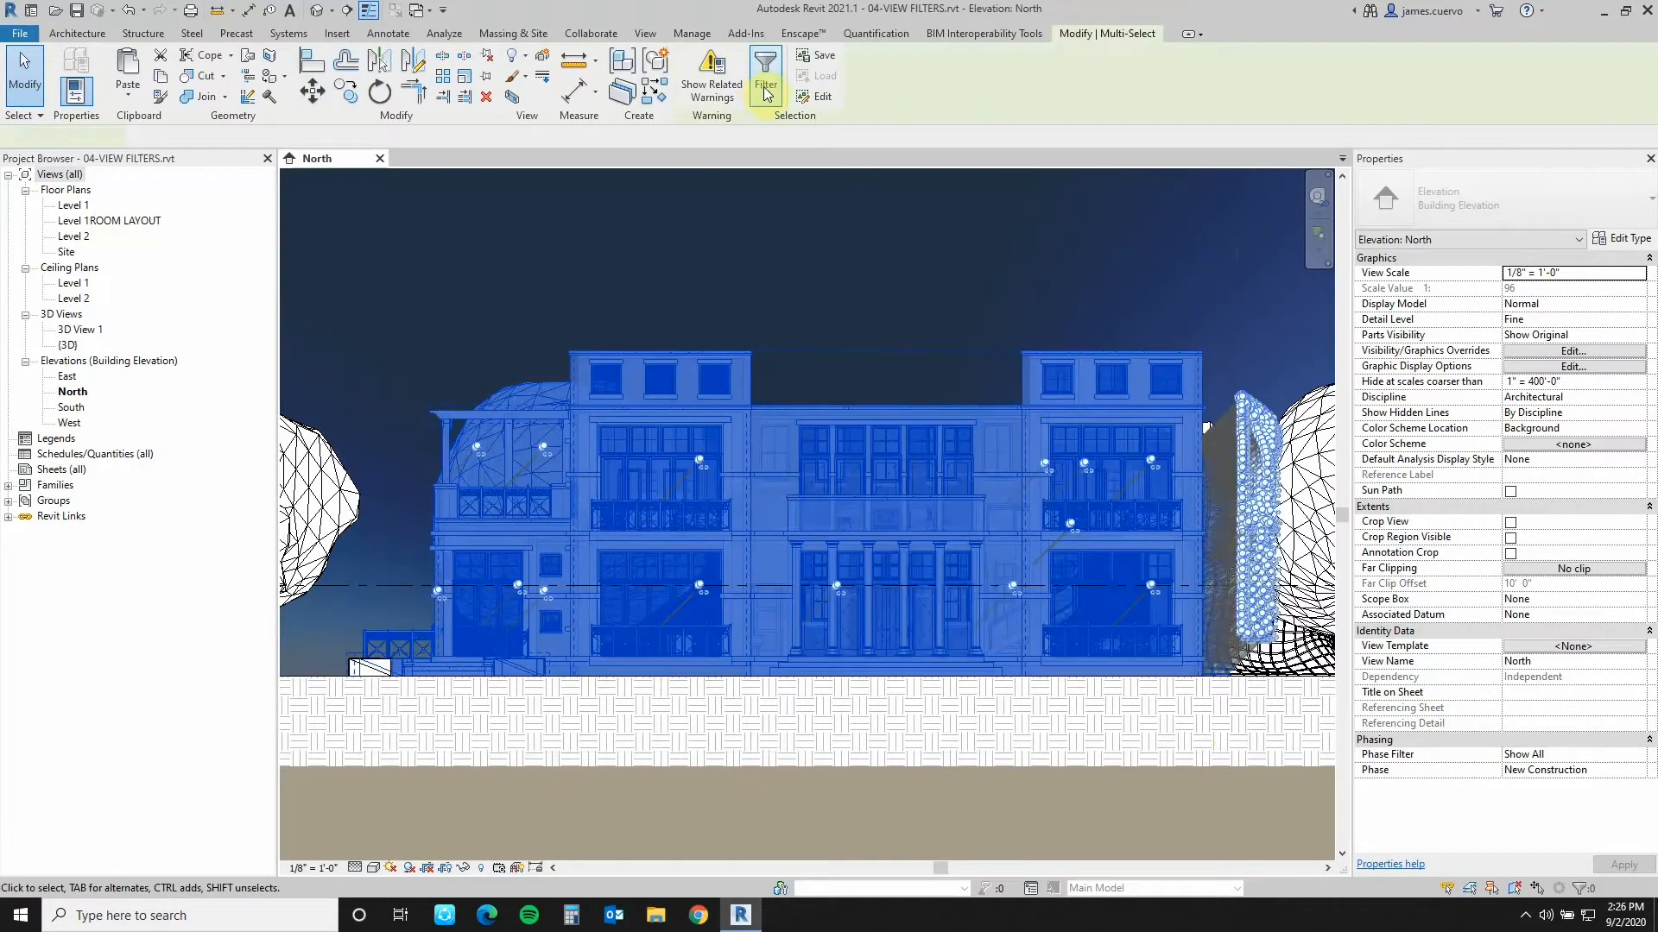
- Filter the selection to only Wall Sweeps and Roof Soffits, leaving 70 elements
click(764, 77)
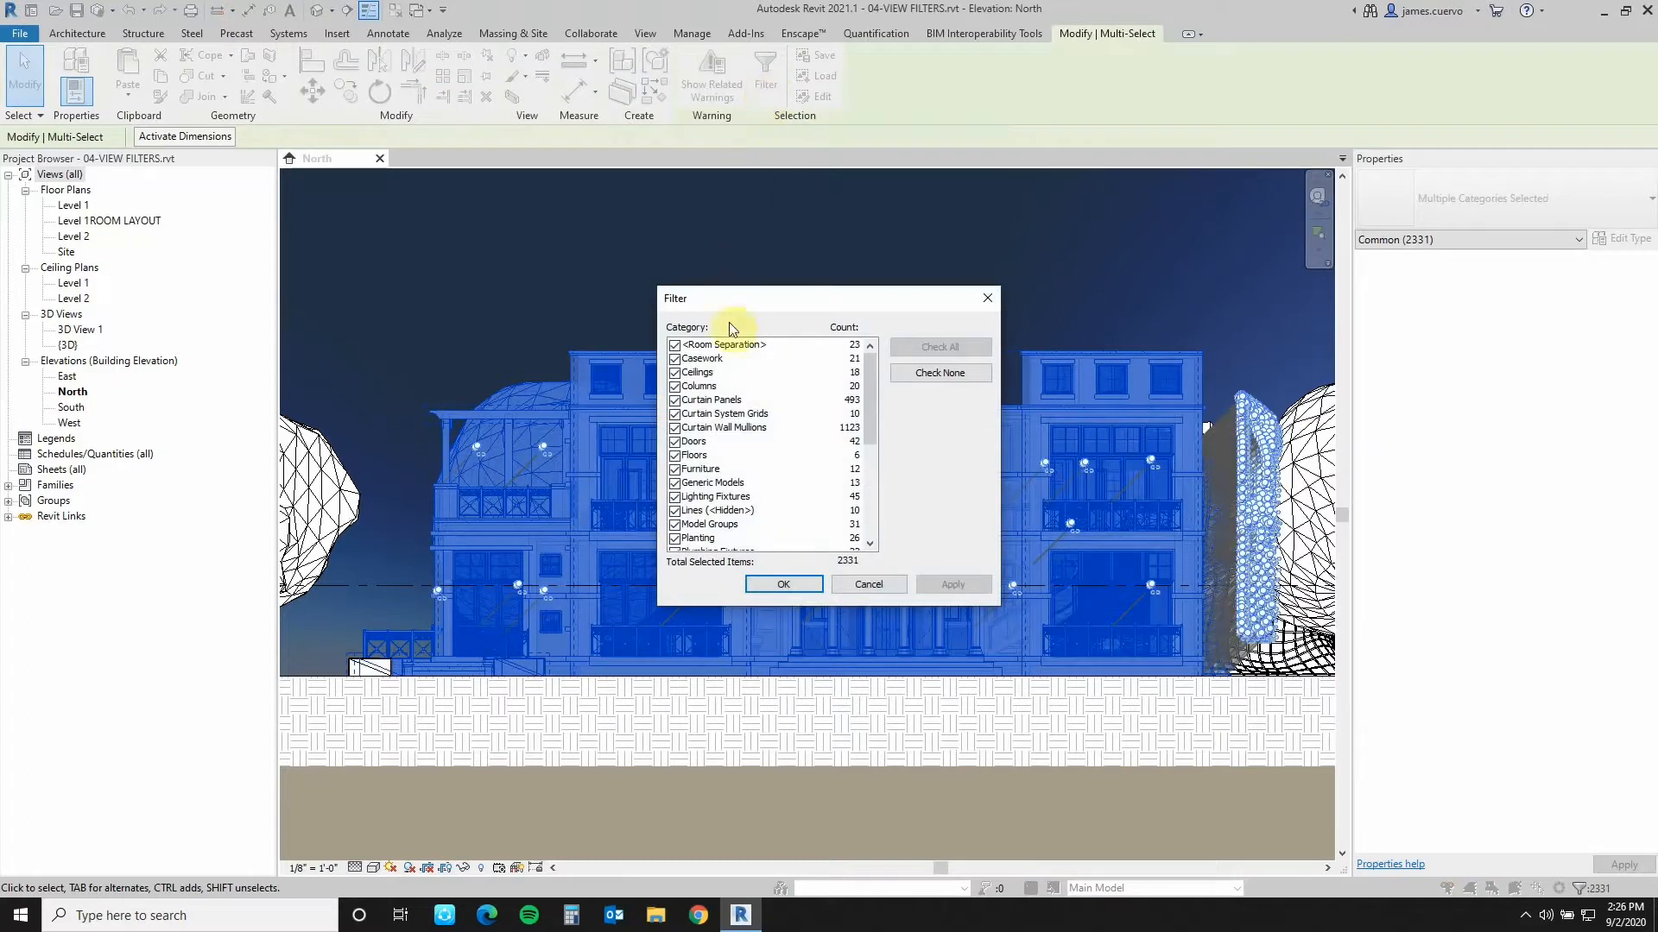
click(939, 373)
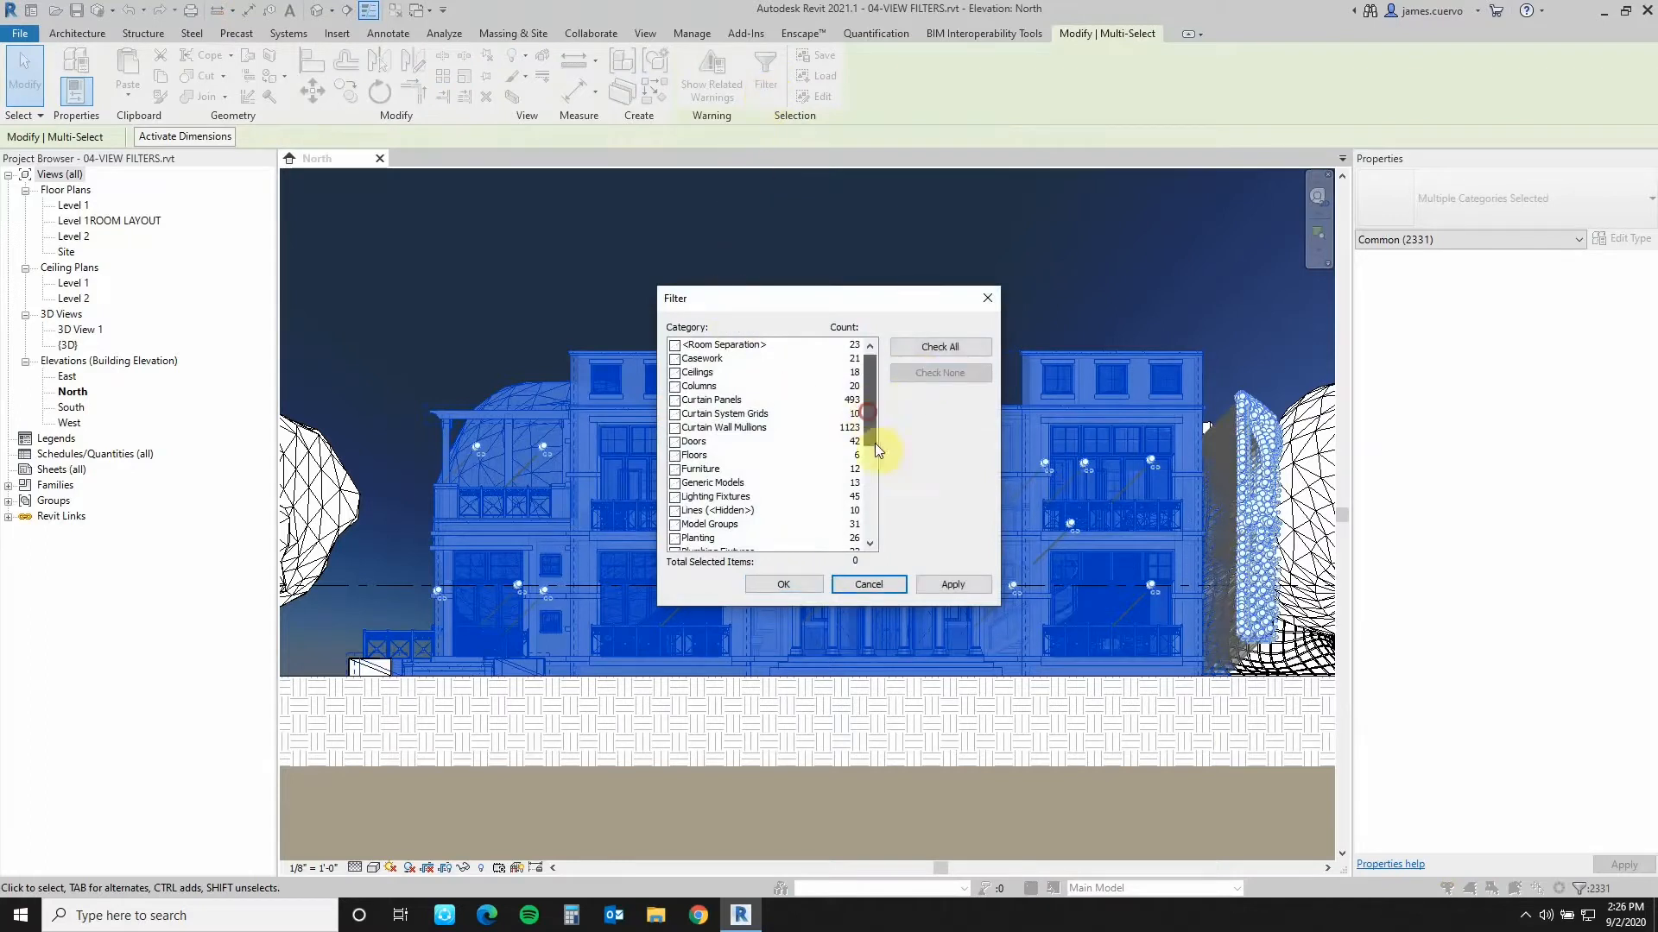
scroll(down, 3)
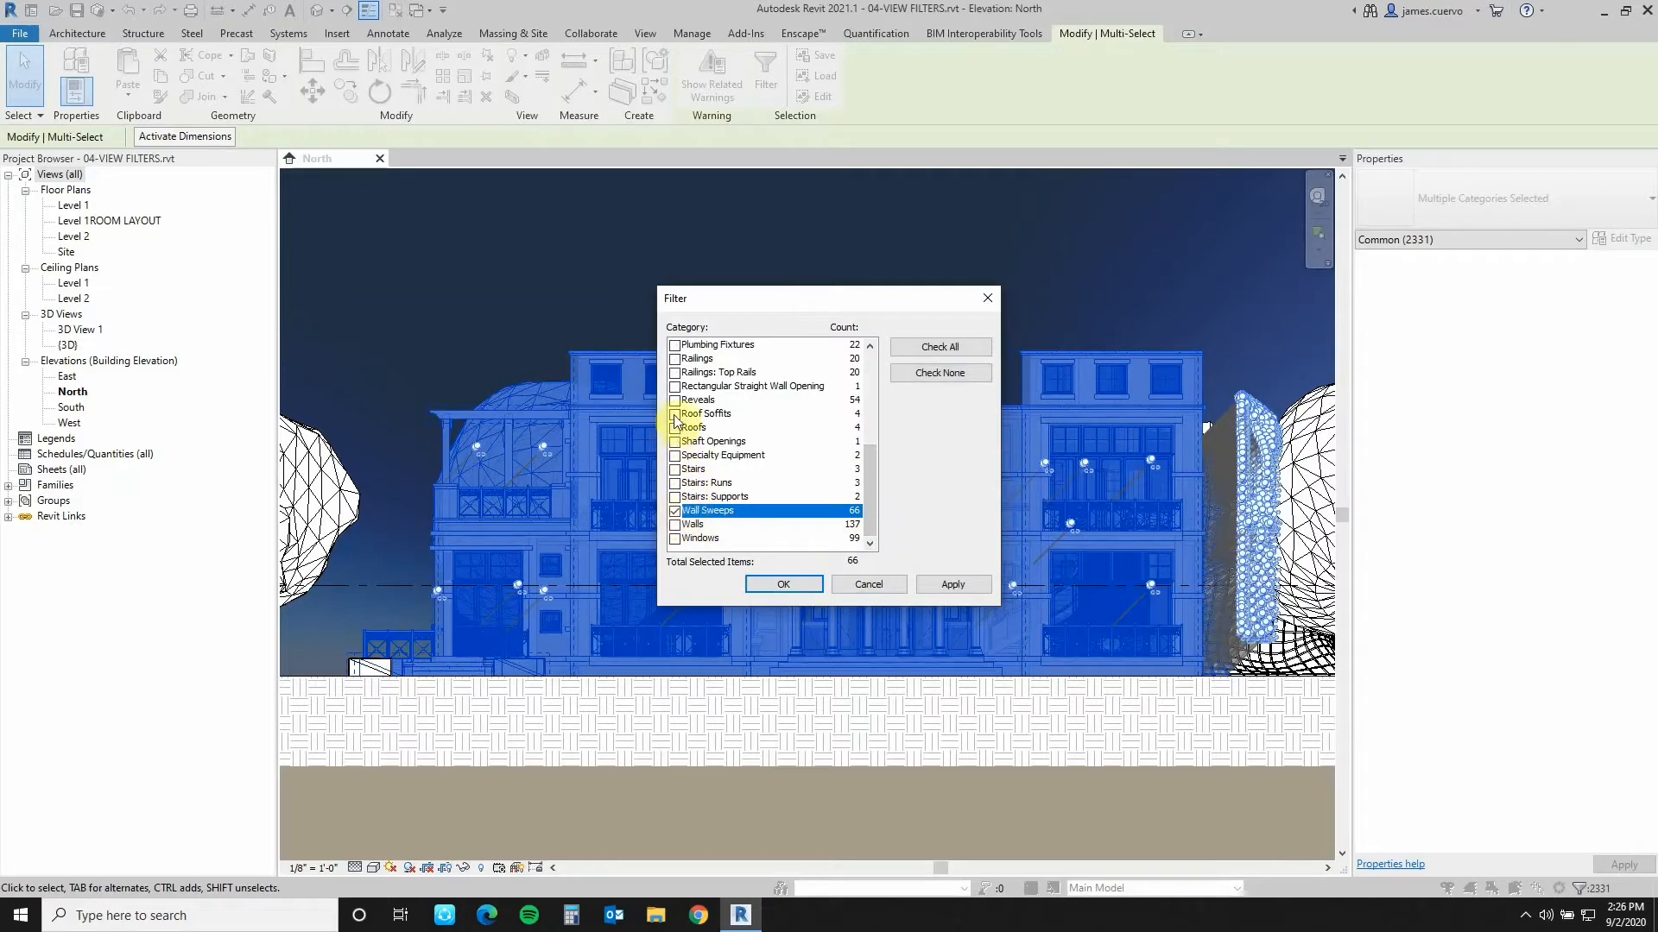
click(674, 413)
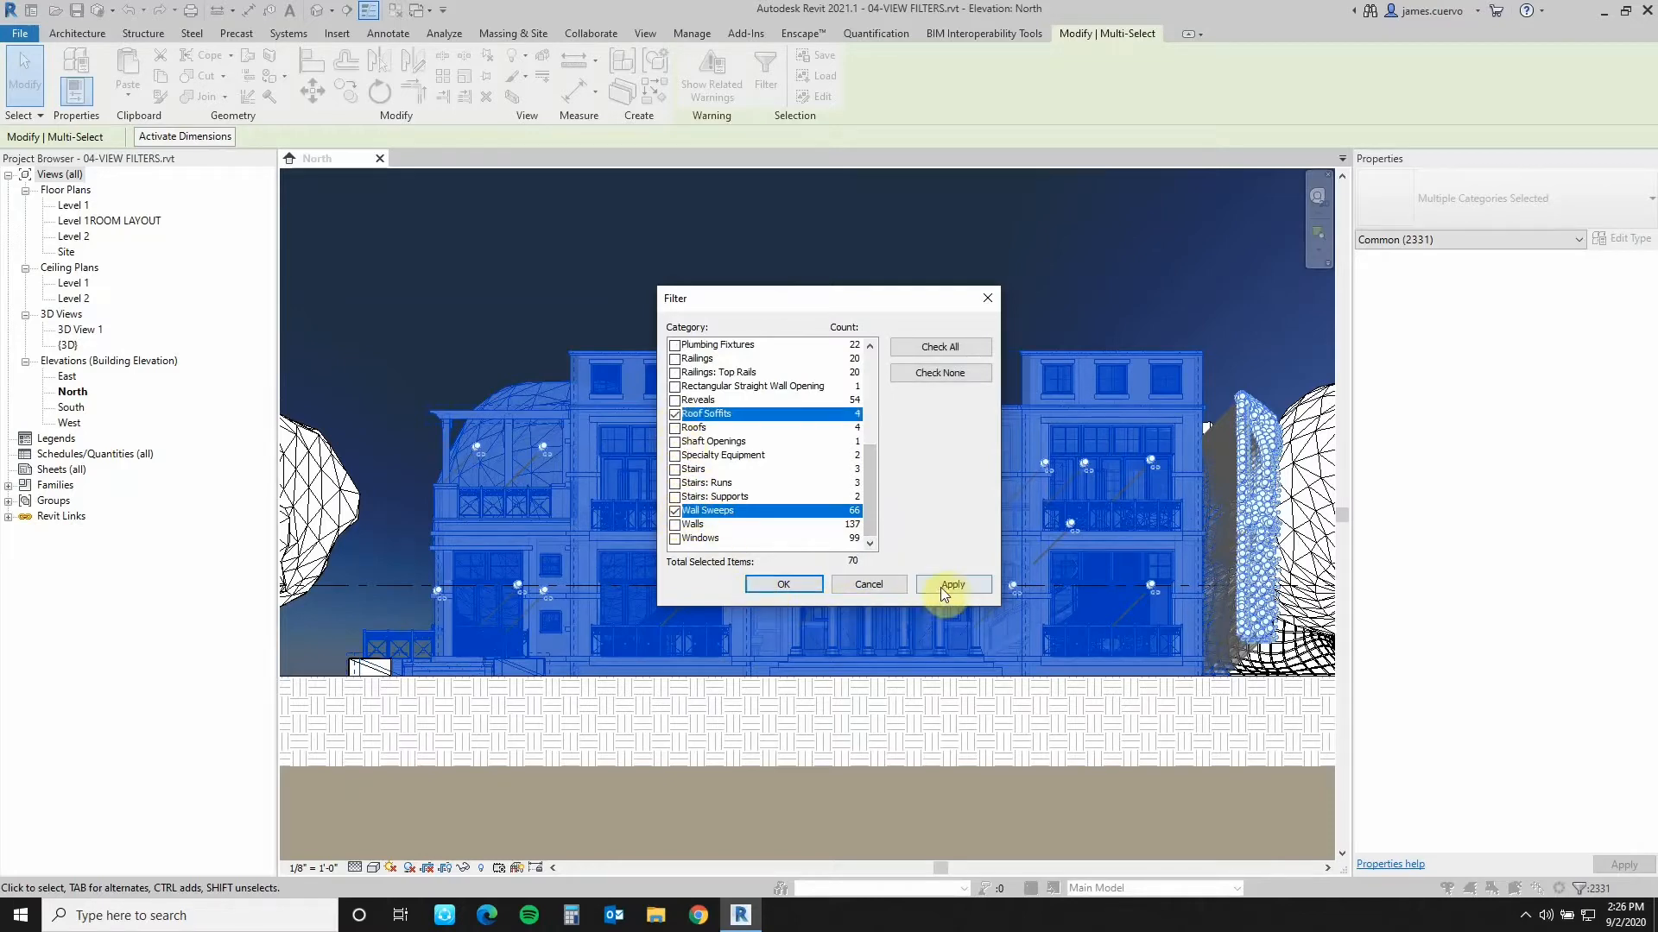
click(951, 584)
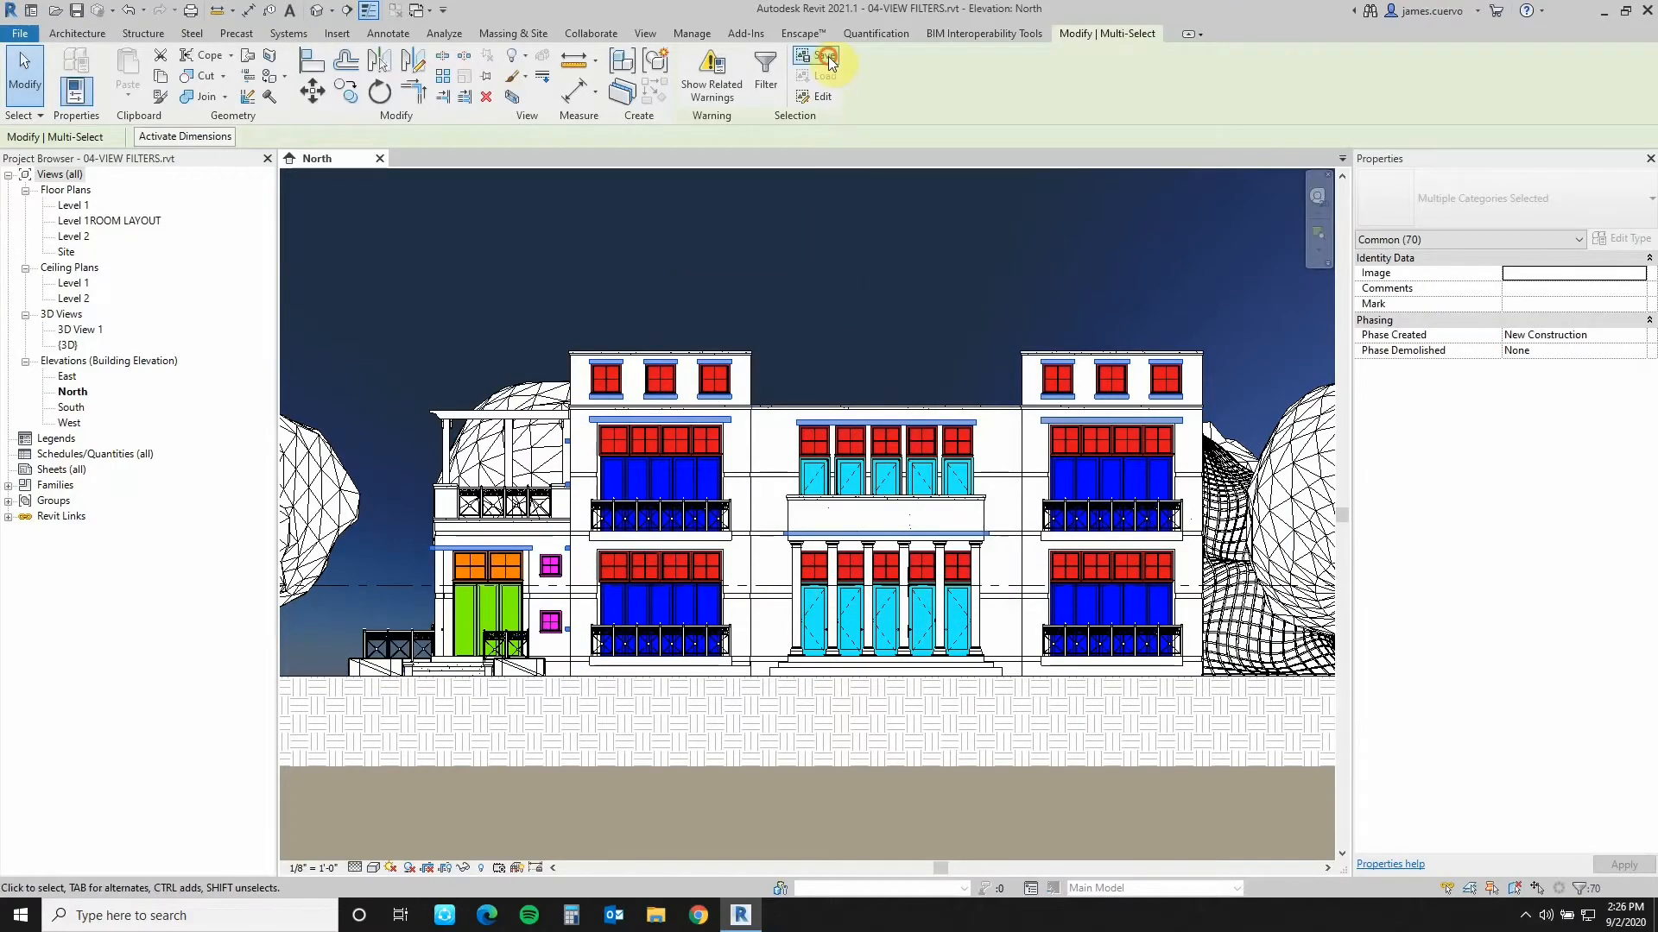
- Save the selection as 'exterior Sweeps And Soffits', then clear the selection
click(814, 60)
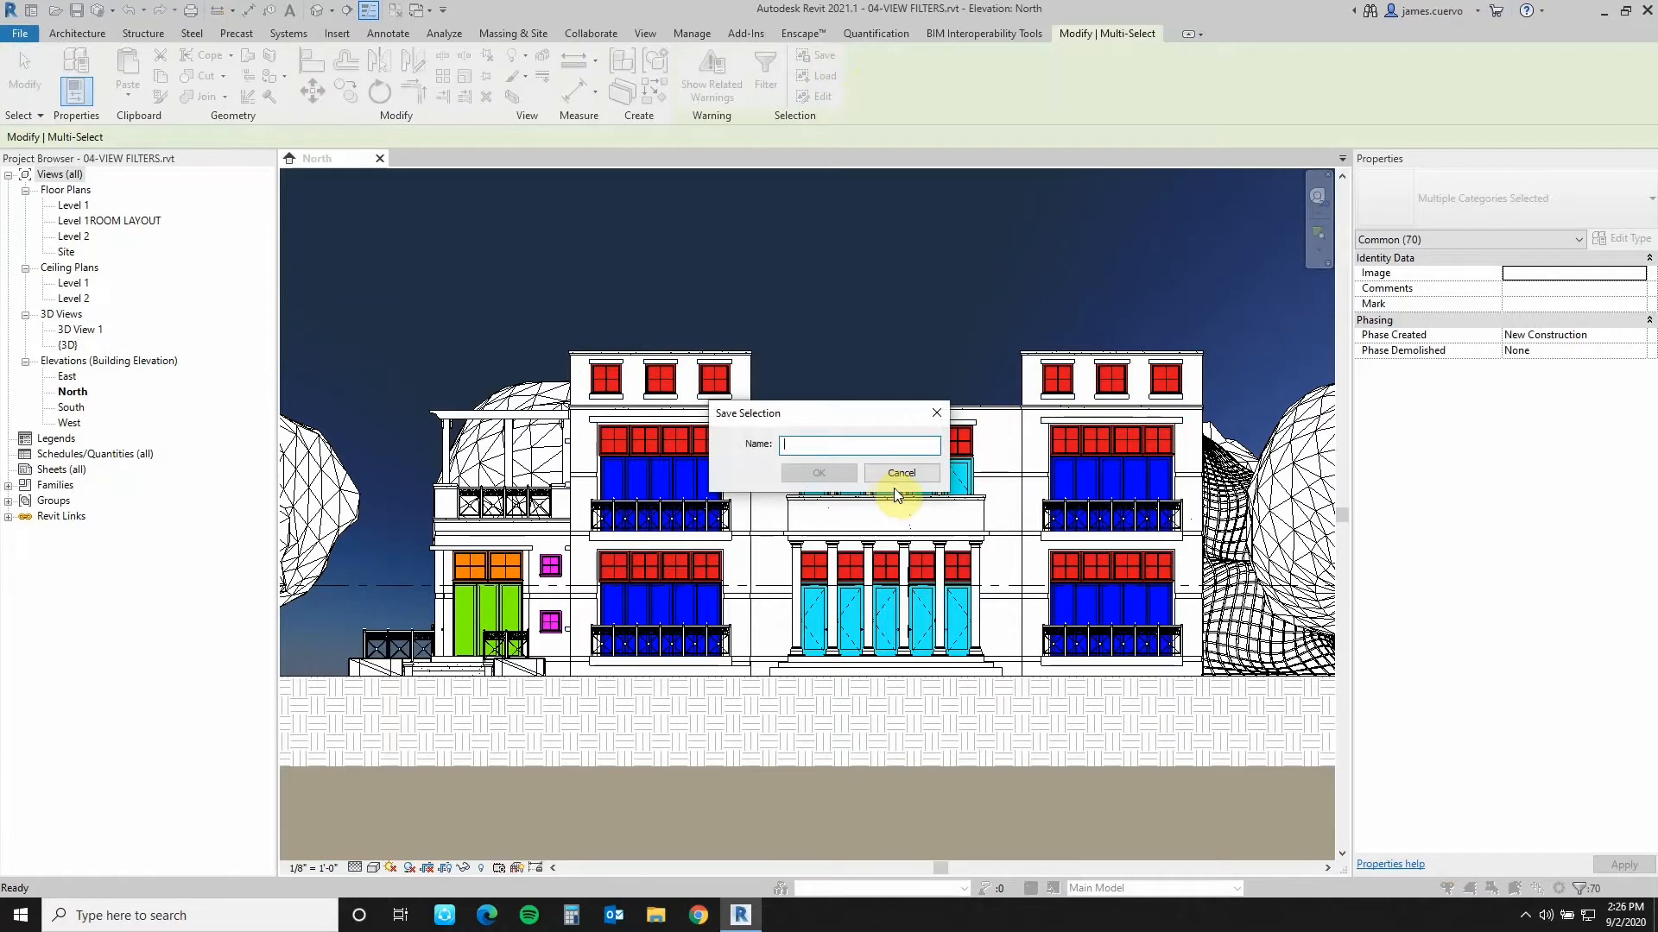
text(exteriorr Sweeps And)
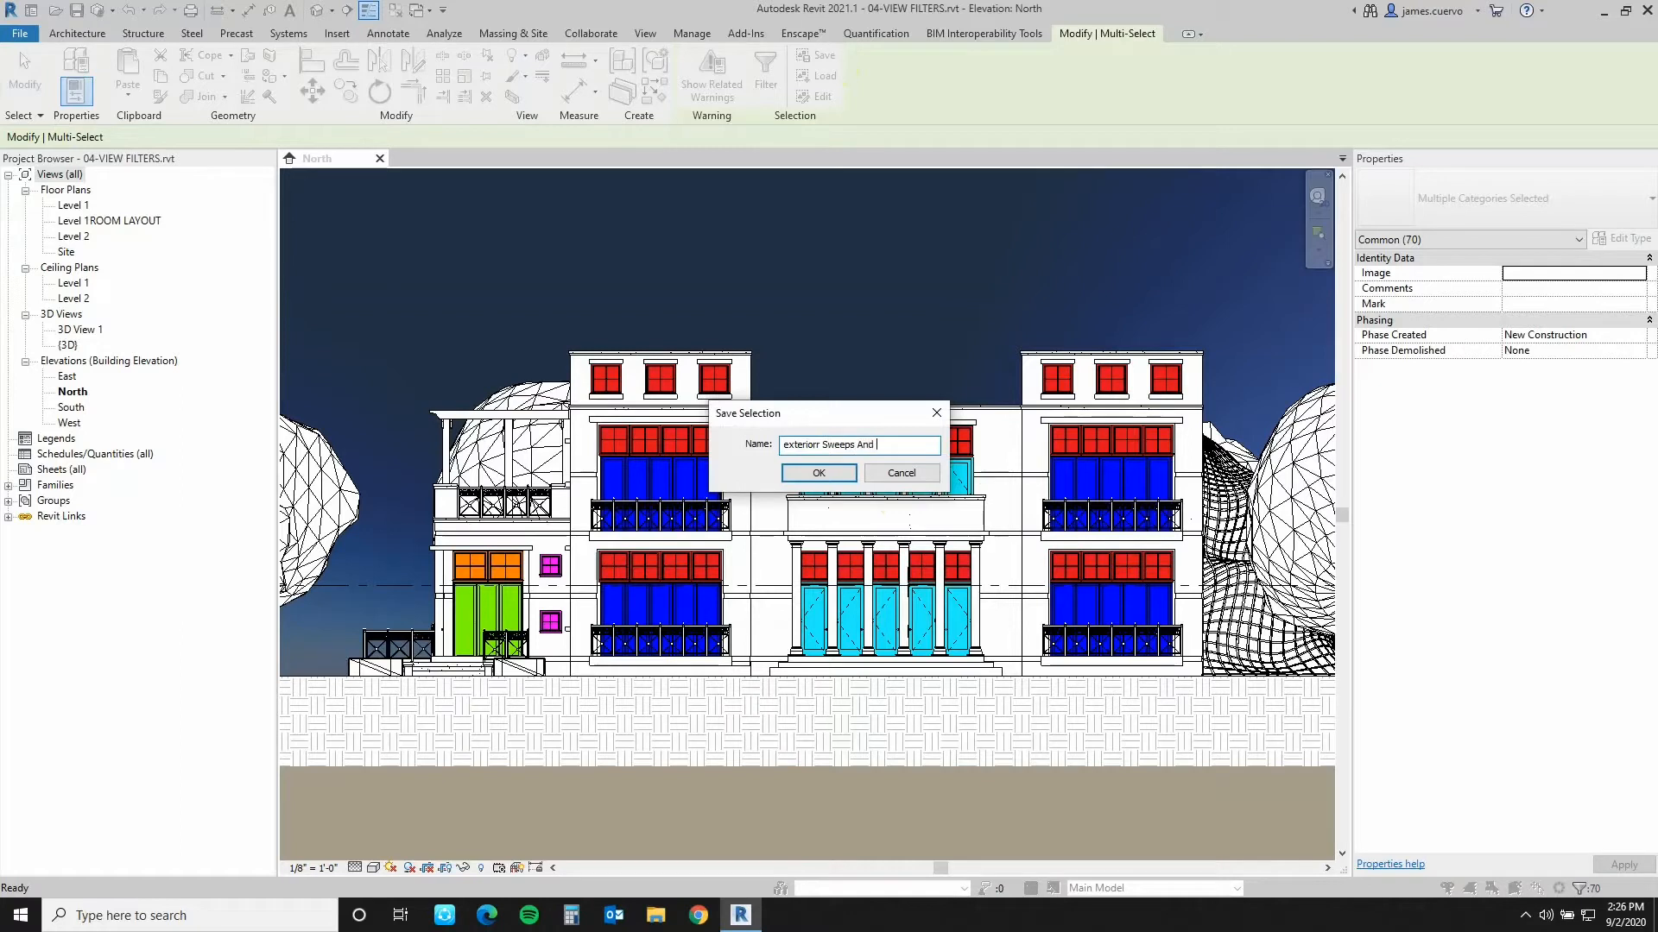
text(Soffits)
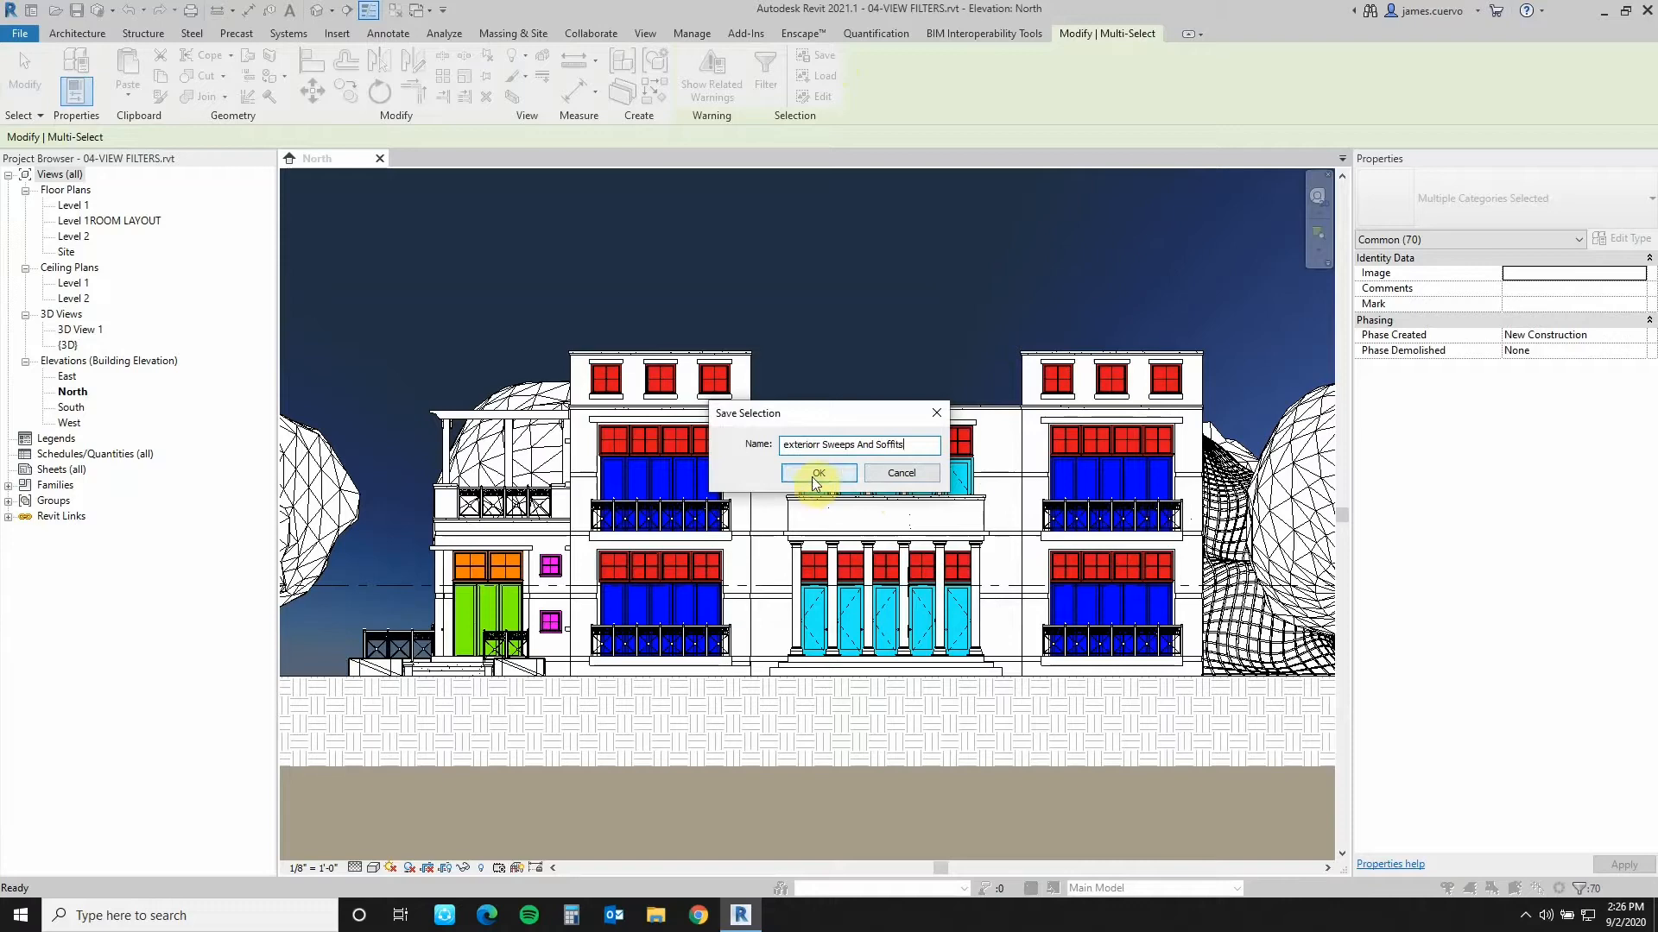
click(818, 472)
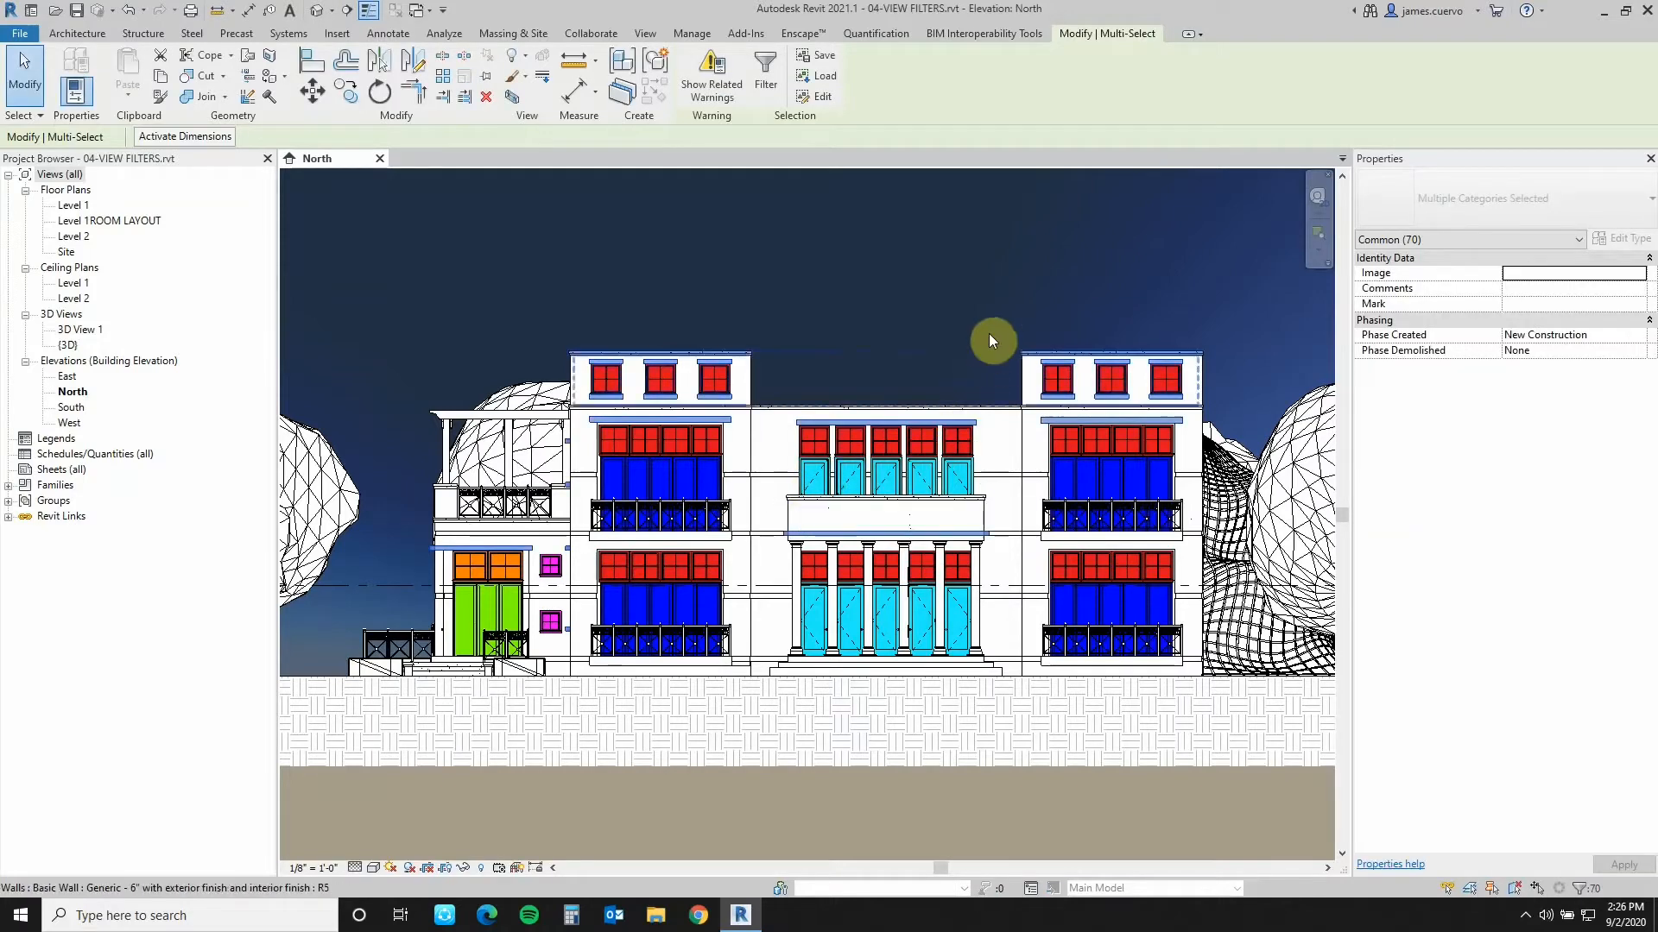
click(692, 32)
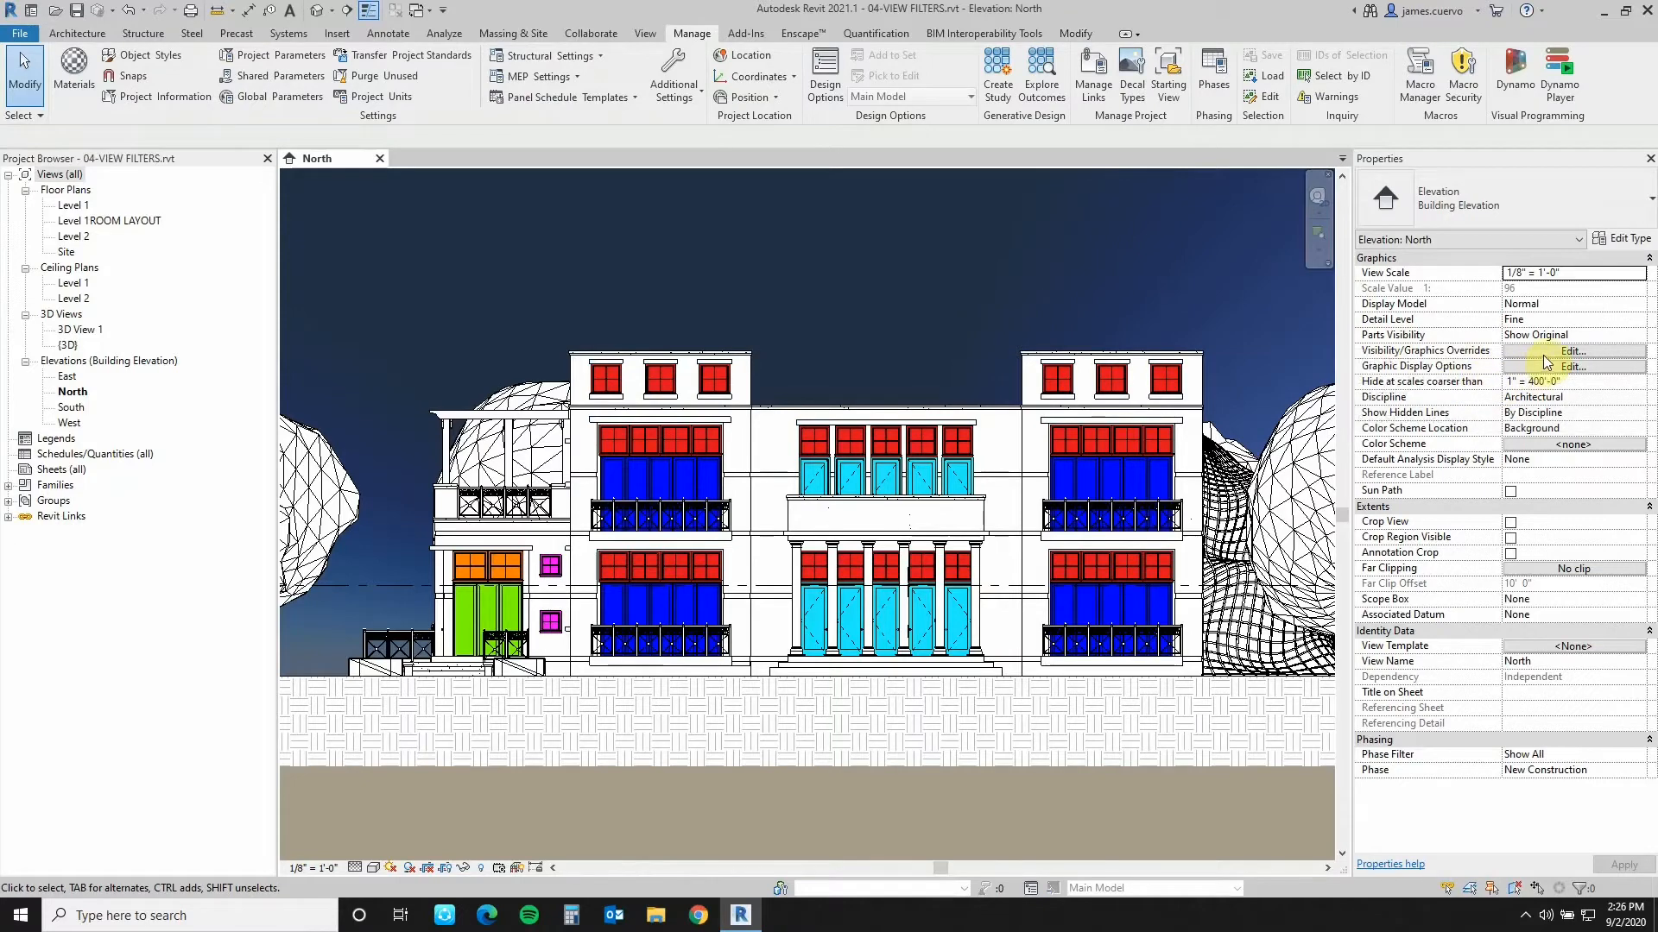
- Add the 'exterior Sweeps And Soffits' selection filter to the North elevation's view filters
click(1574, 350)
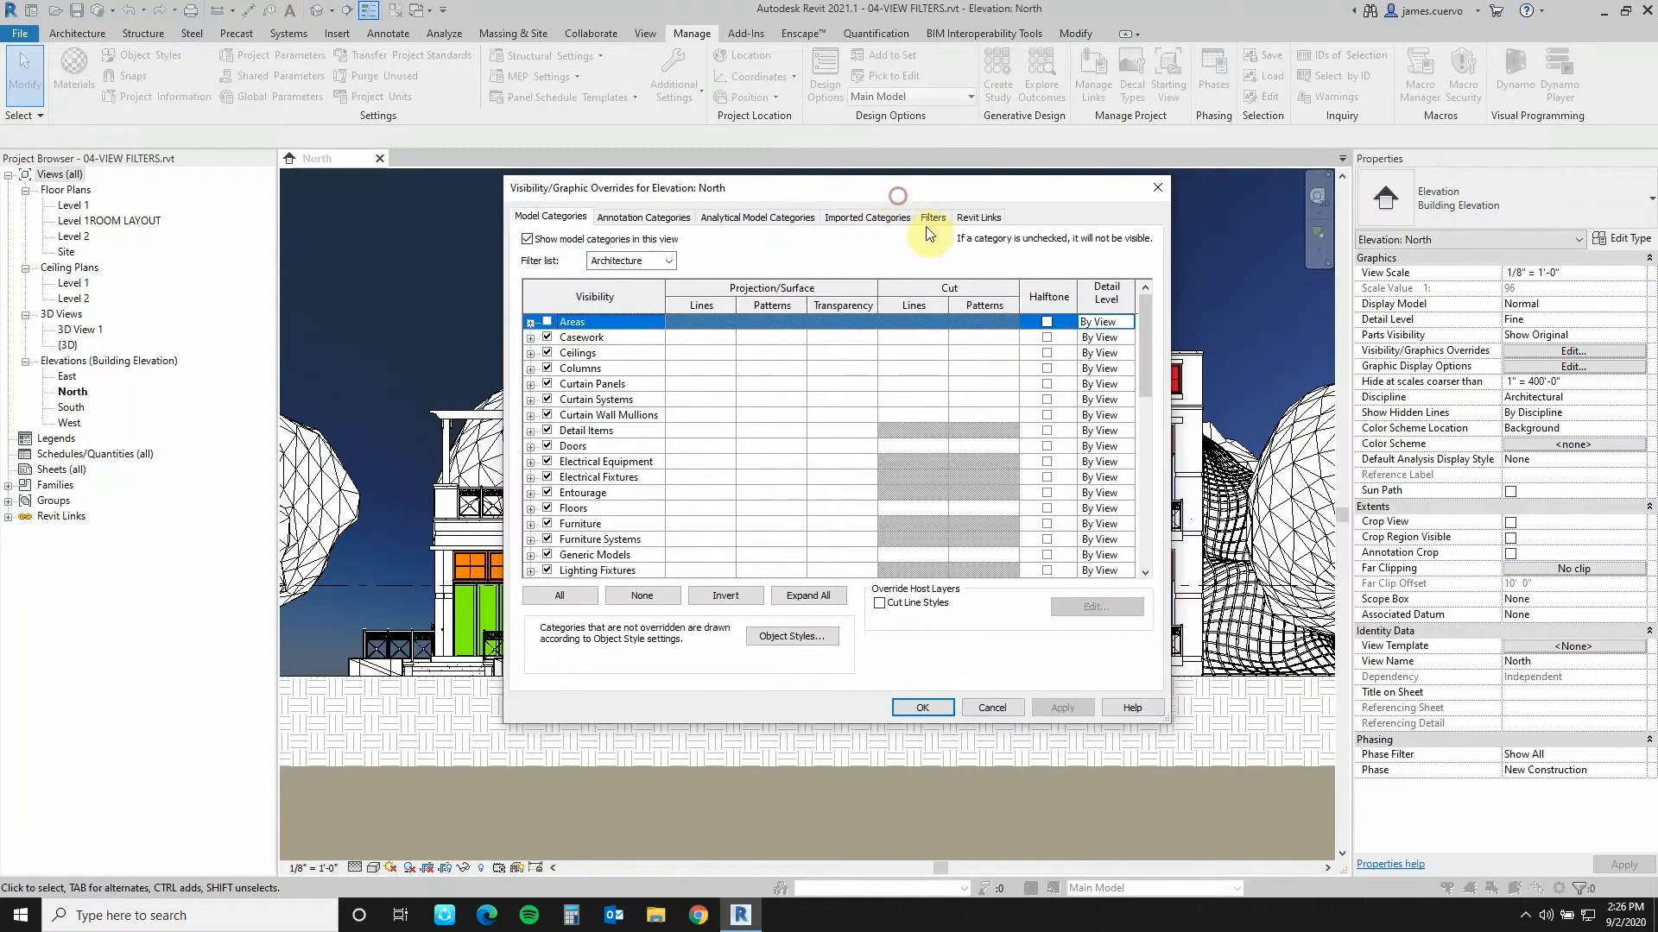
click(932, 217)
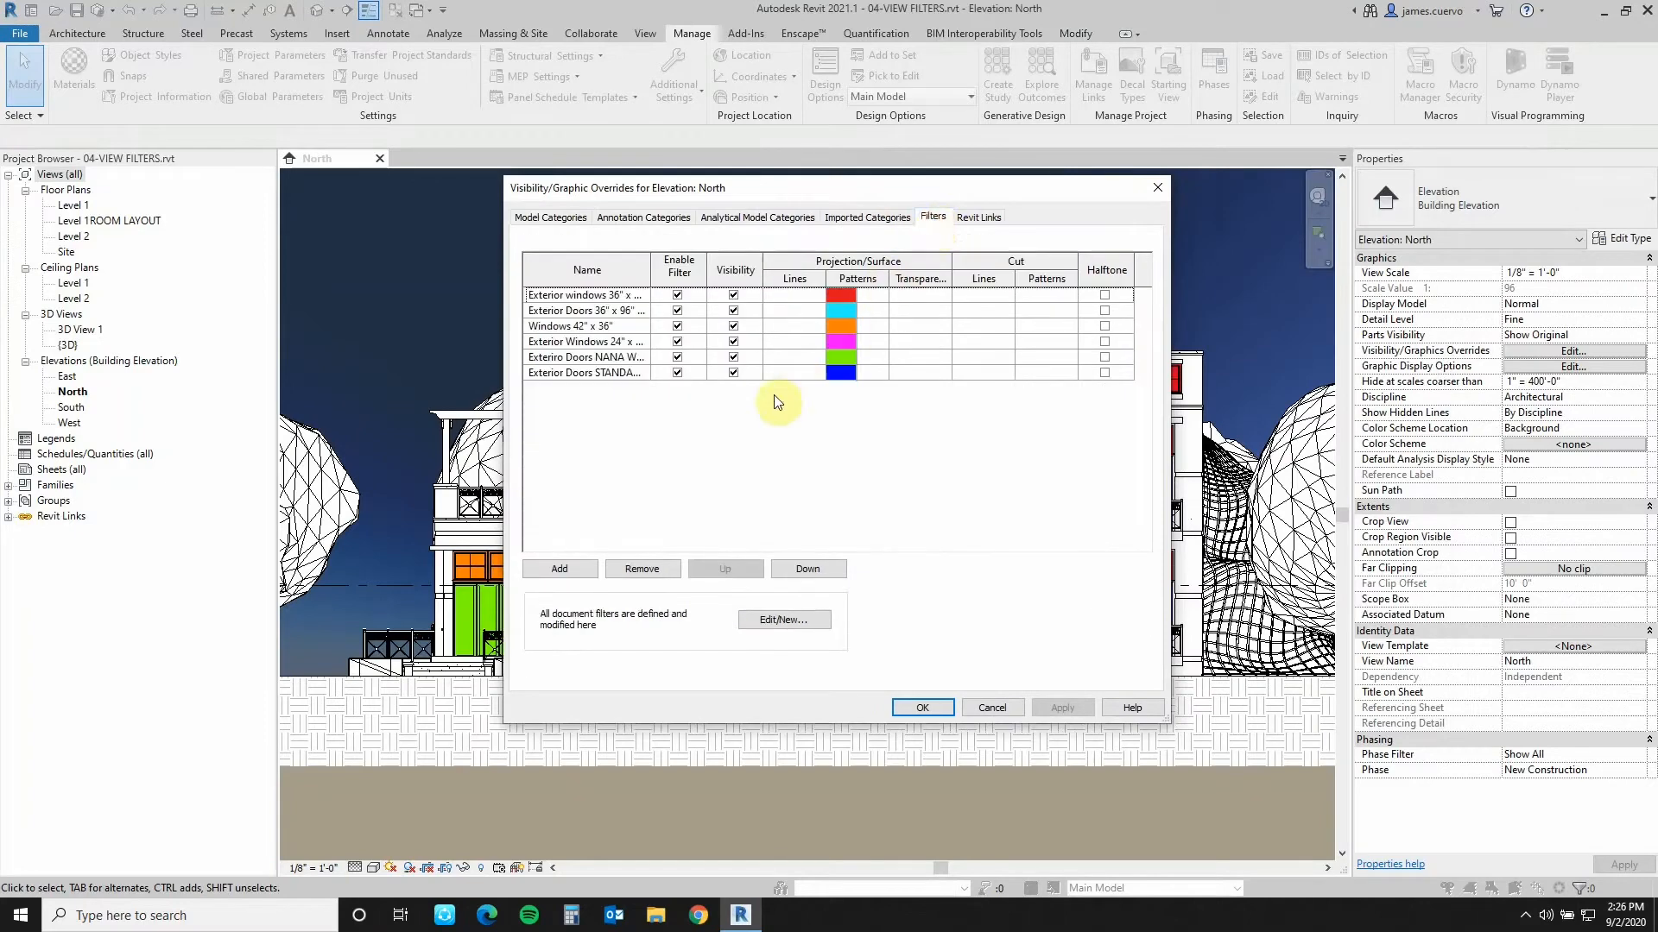
click(559, 569)
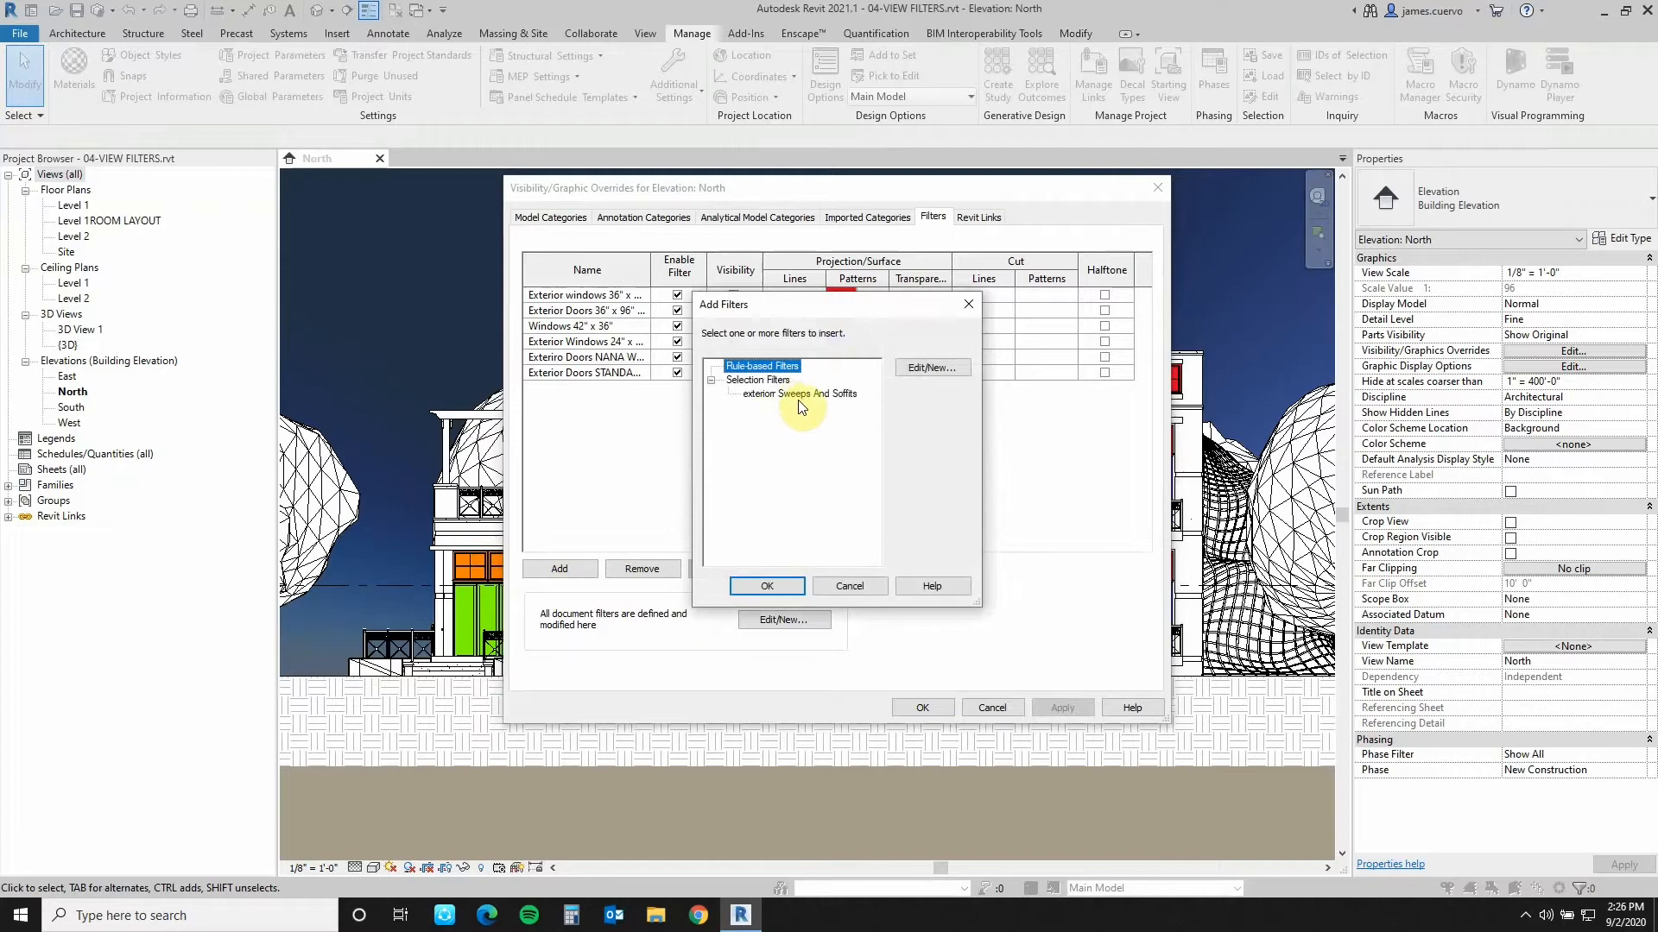
mouse_move(780, 404)
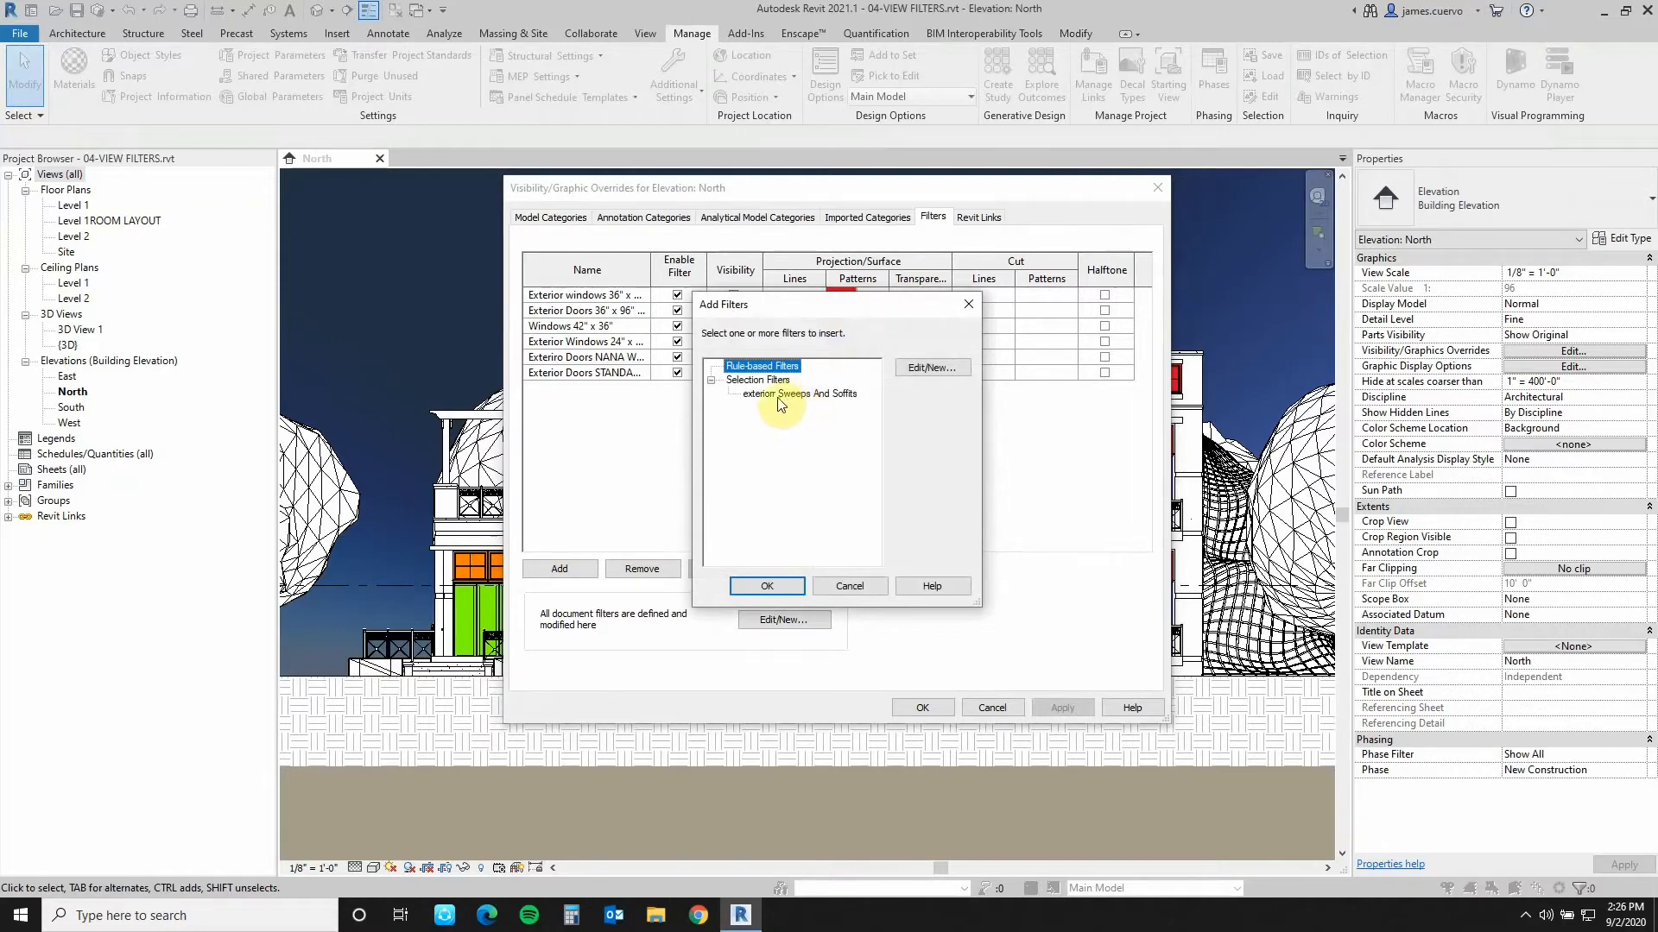
click(799, 394)
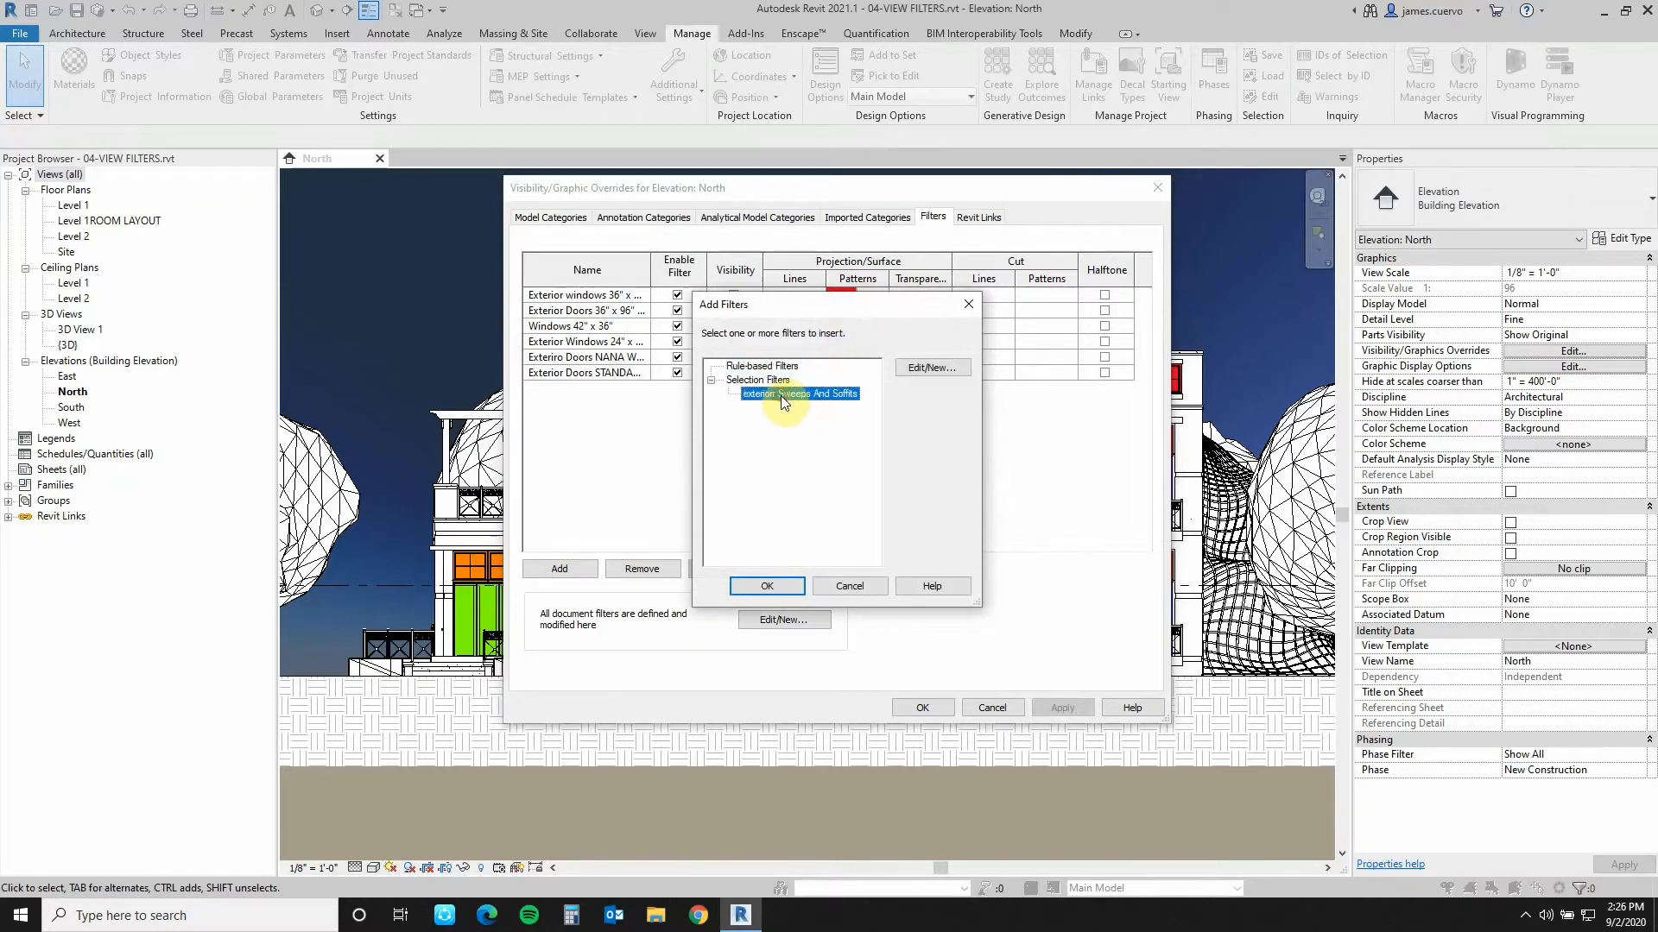
click(766, 585)
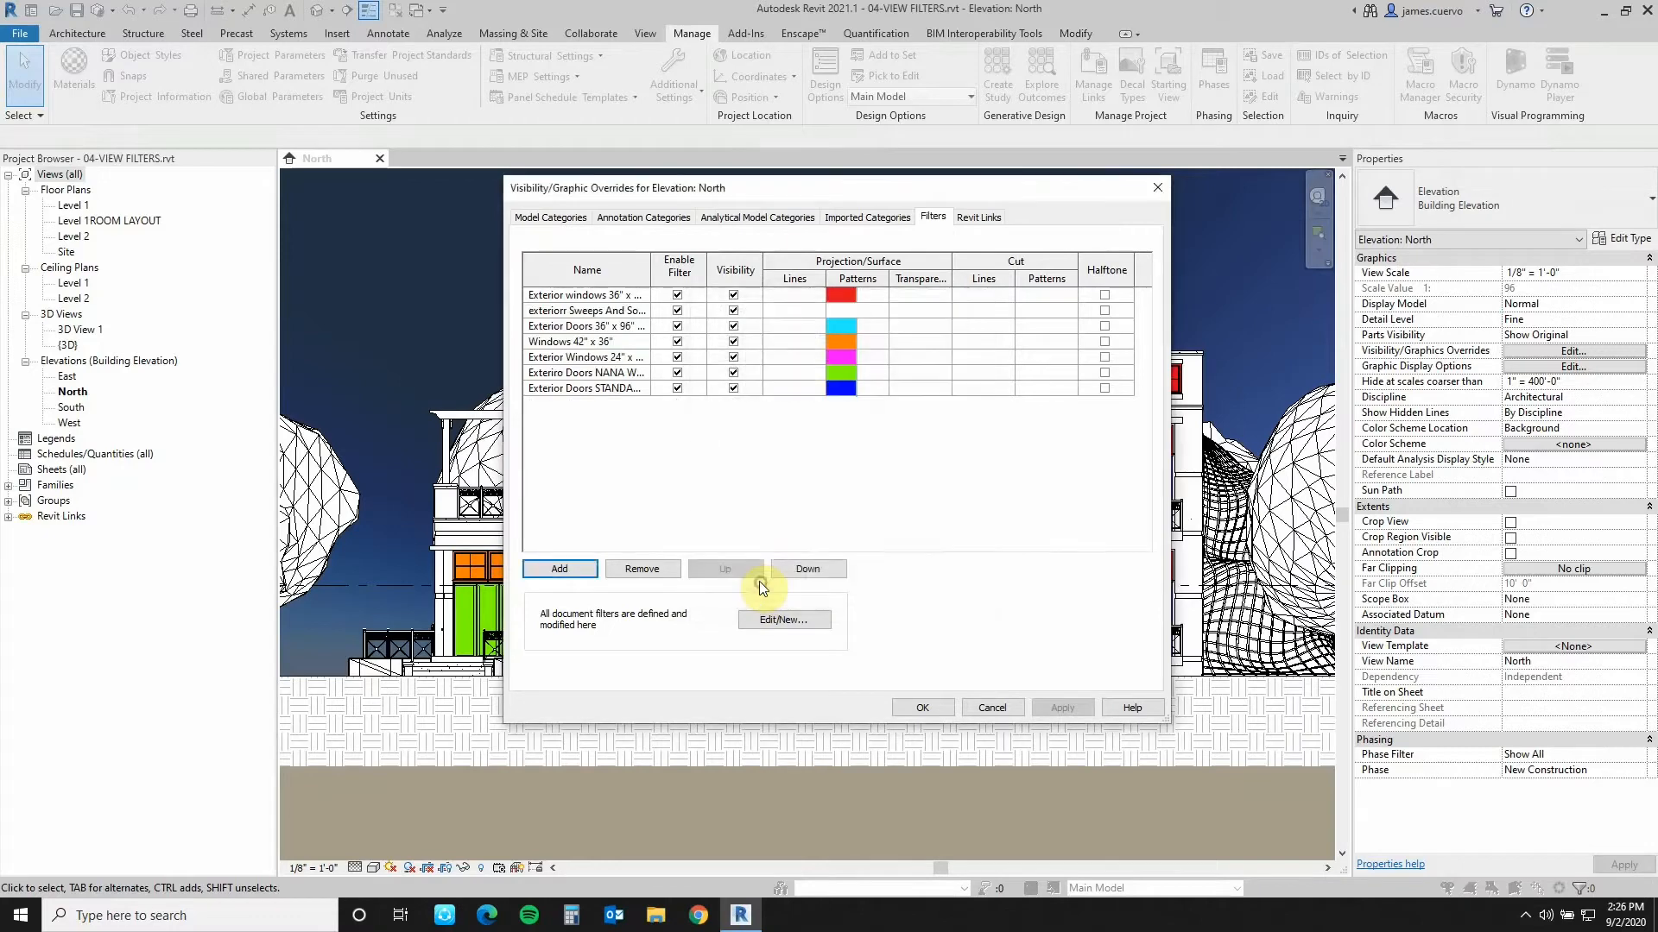
click(586, 310)
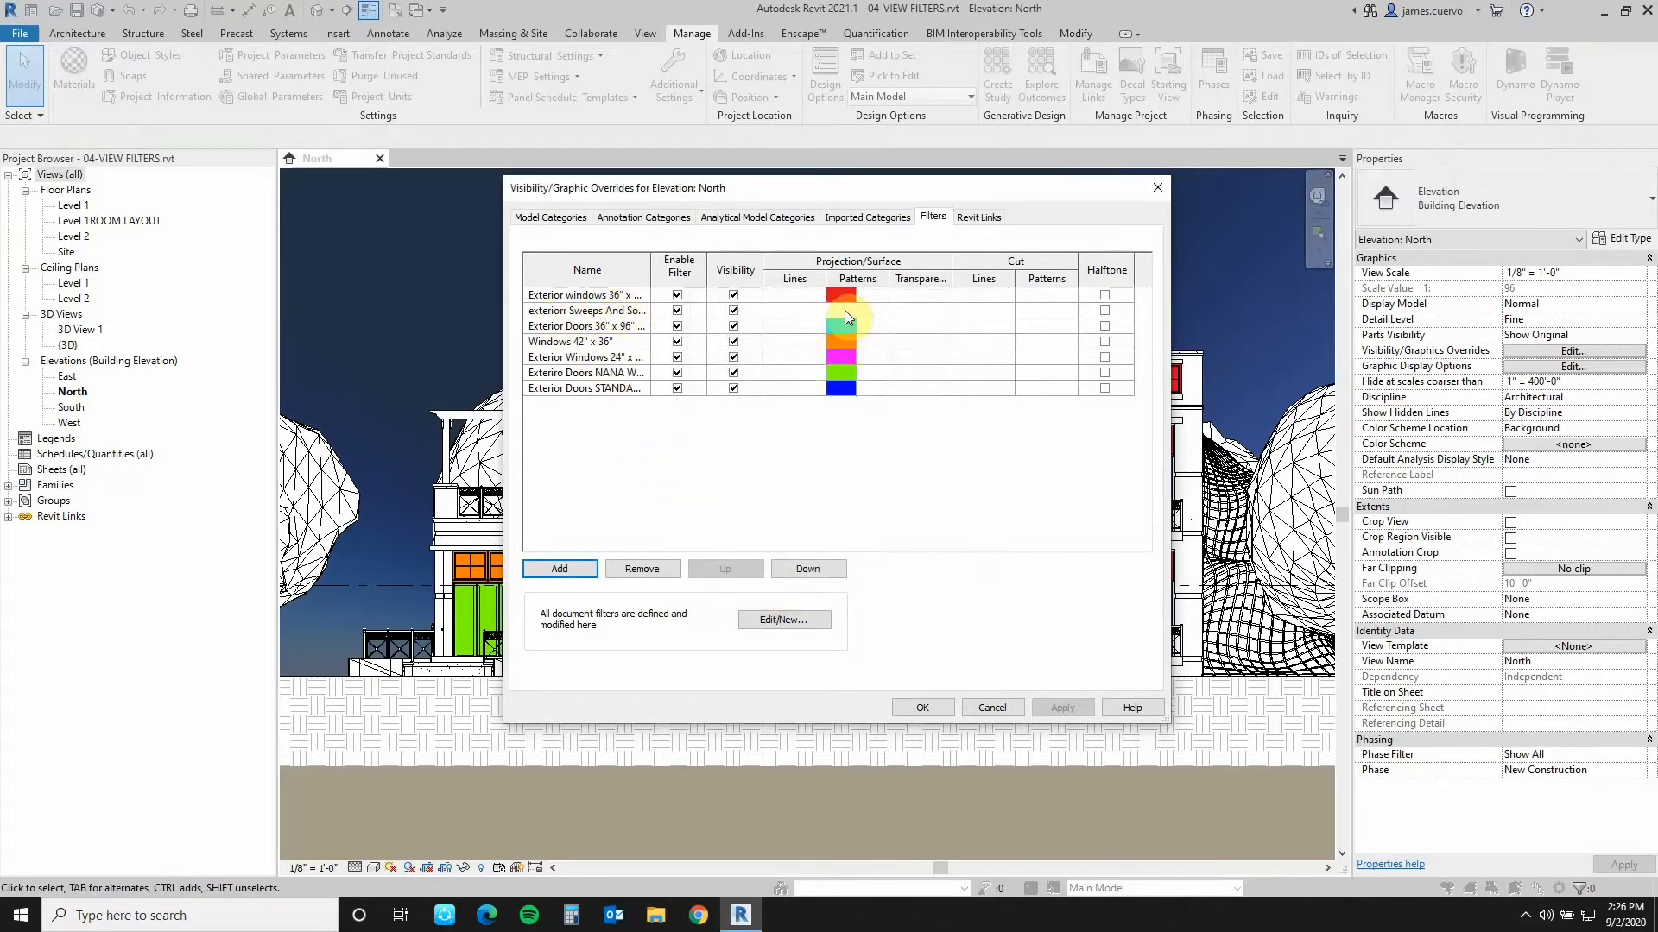
click(857, 310)
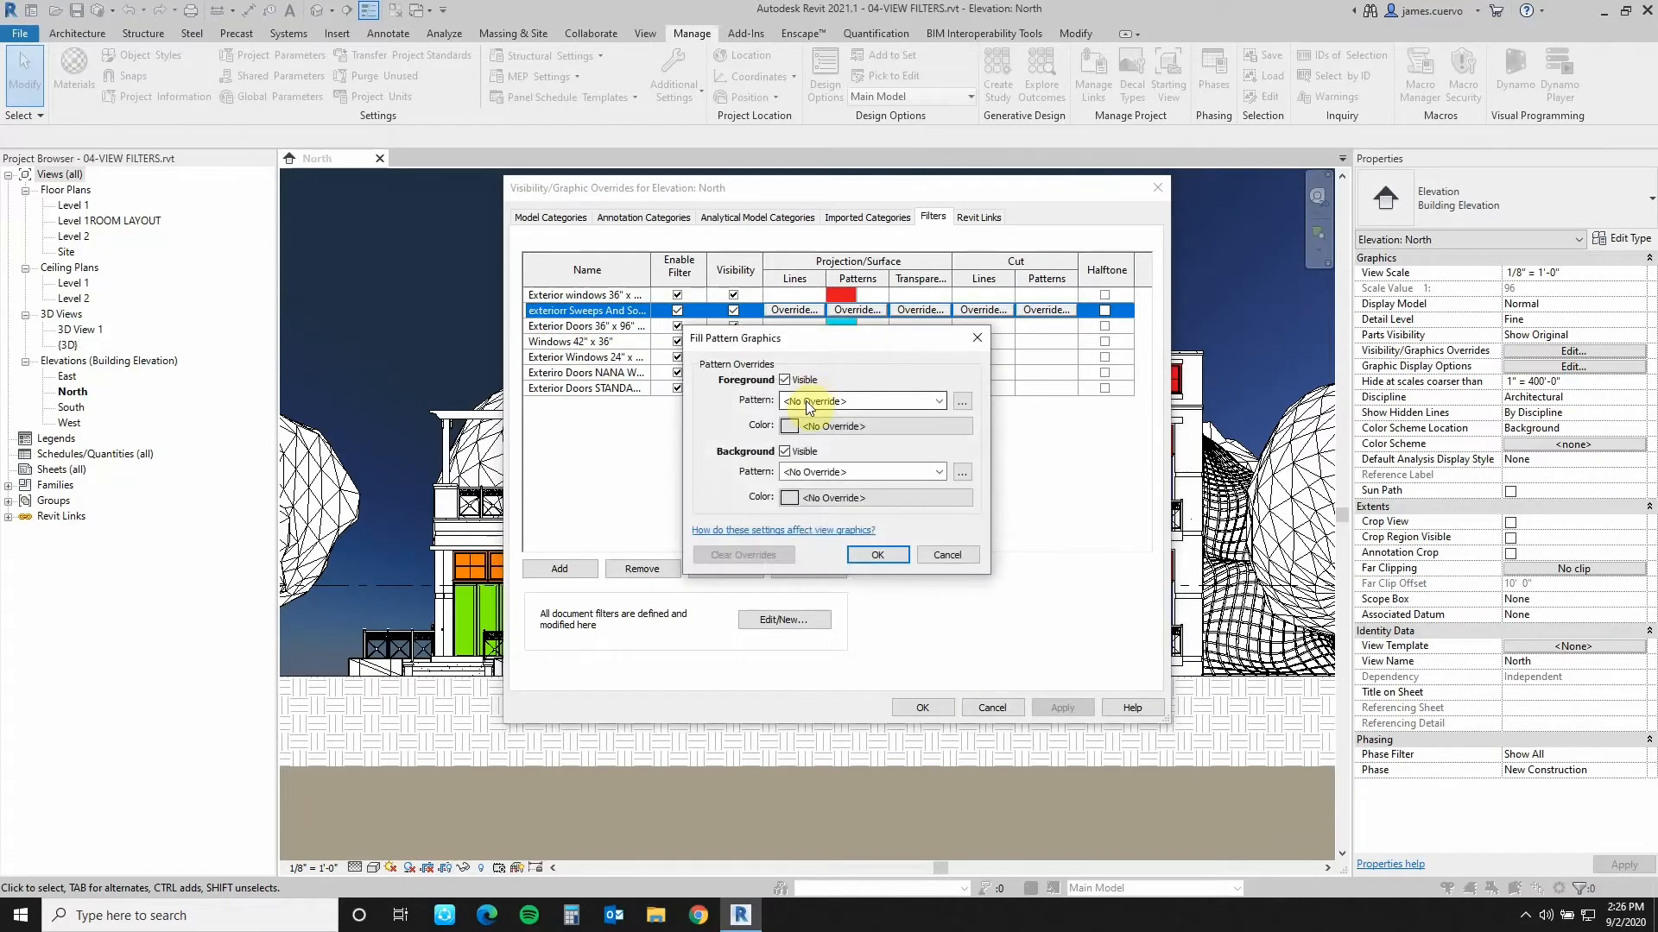
- Override the filter's surface pattern with a yellow solid fill and close the dialog
click(857, 401)
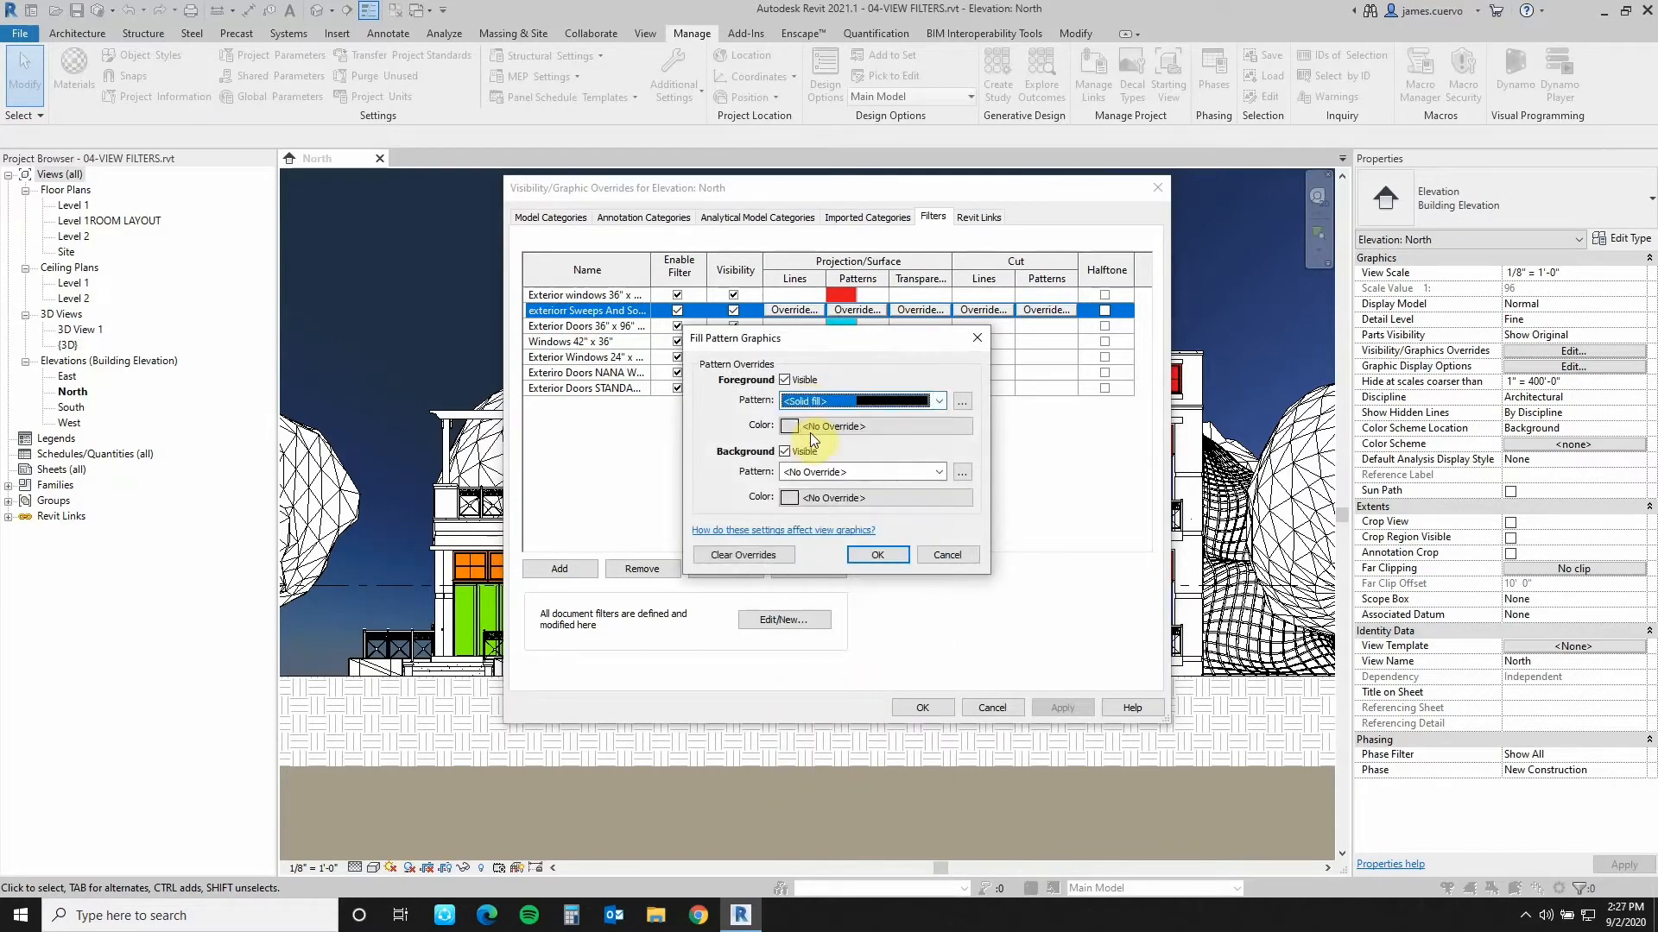
click(832, 426)
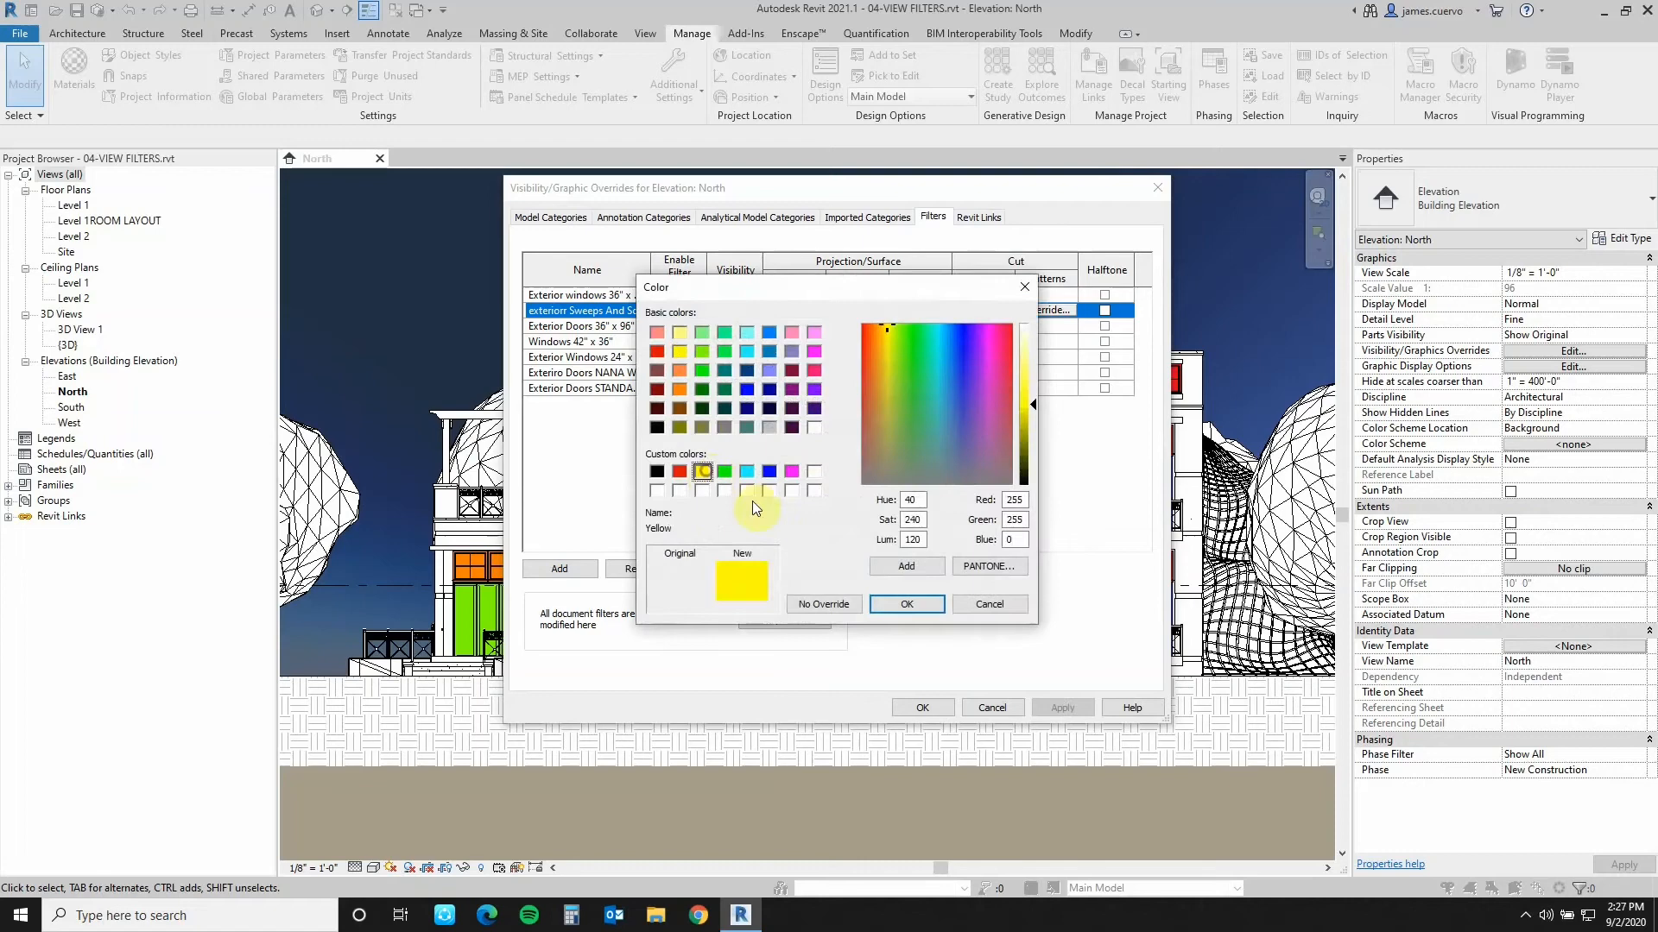
click(905, 603)
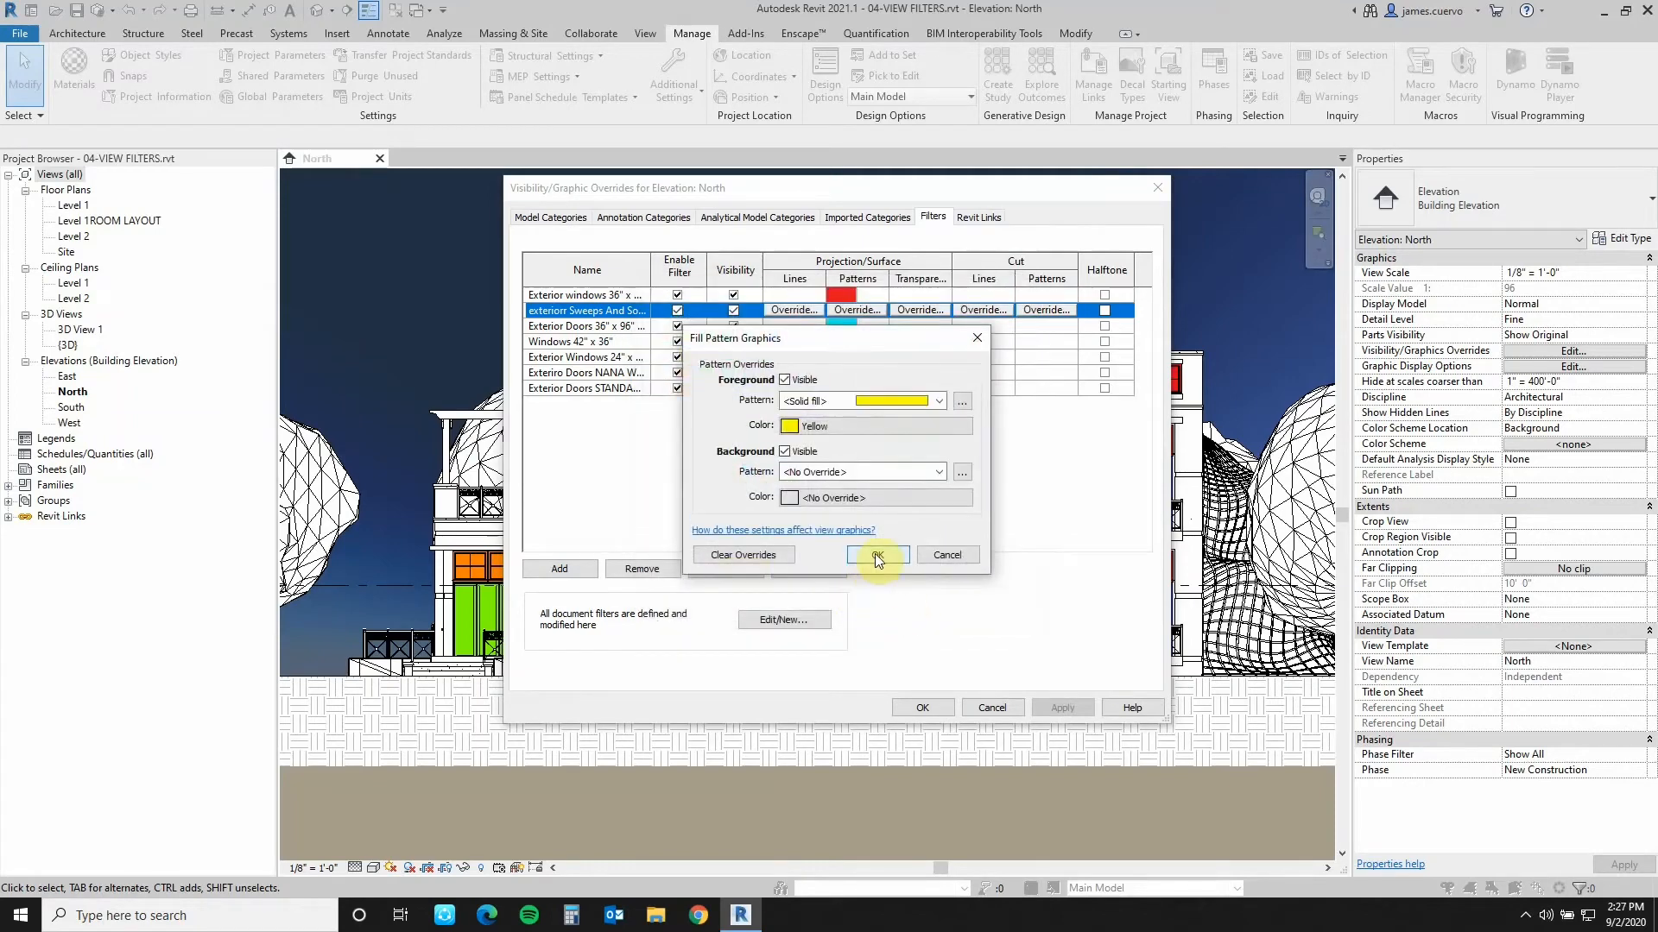
click(875, 554)
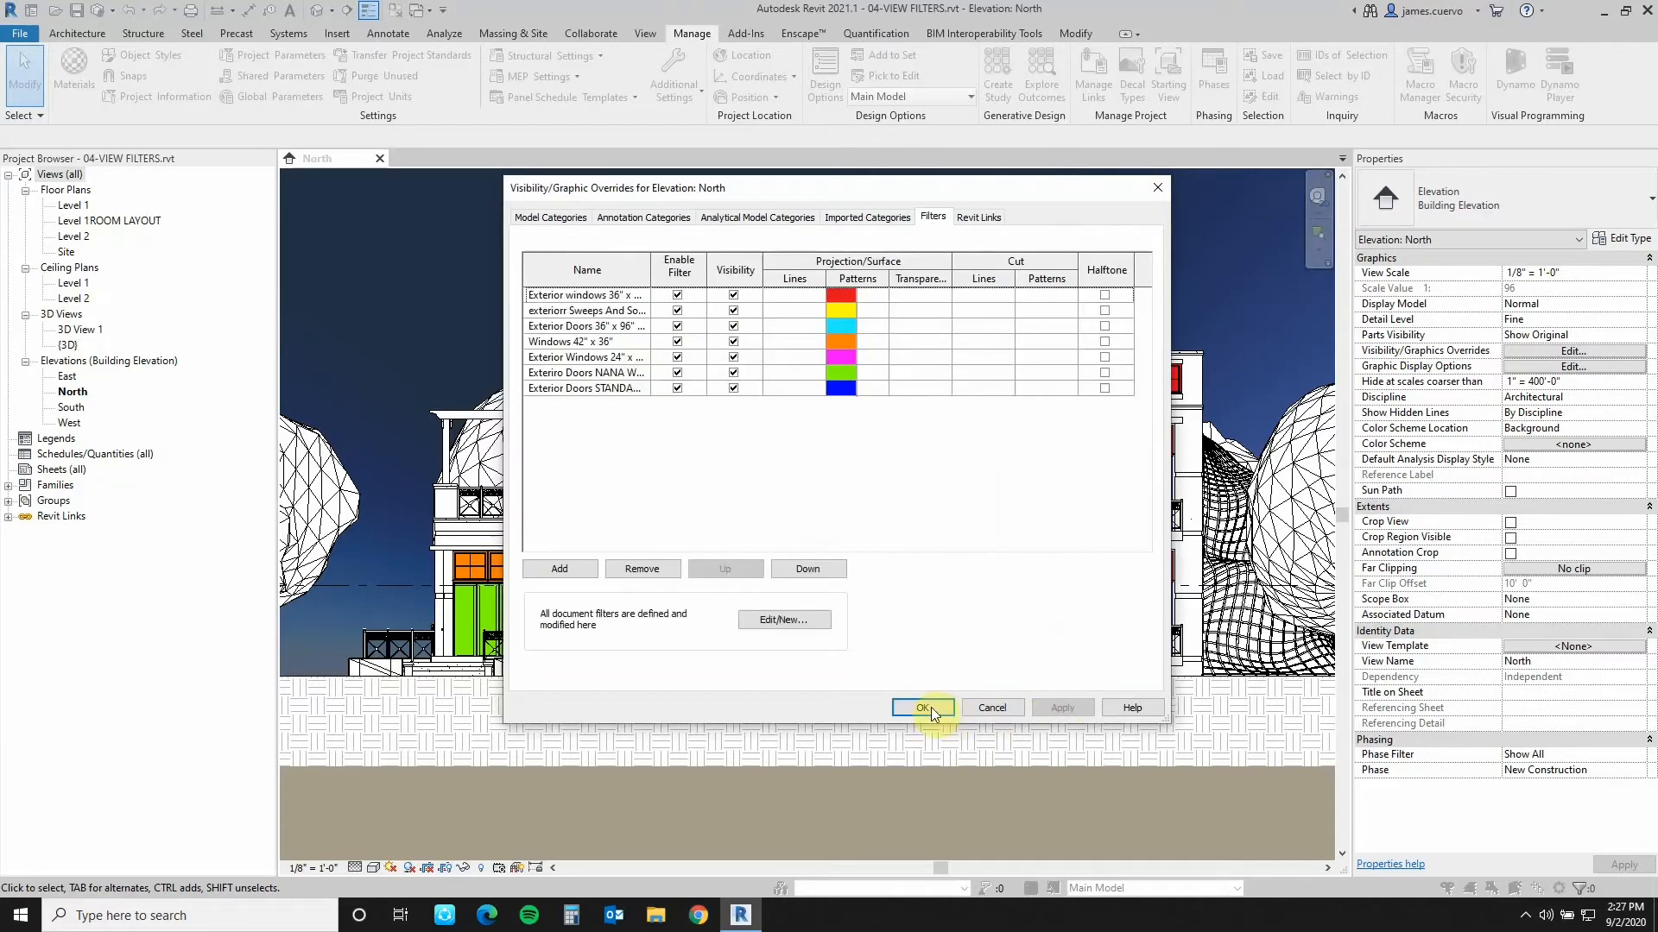
click(918, 707)
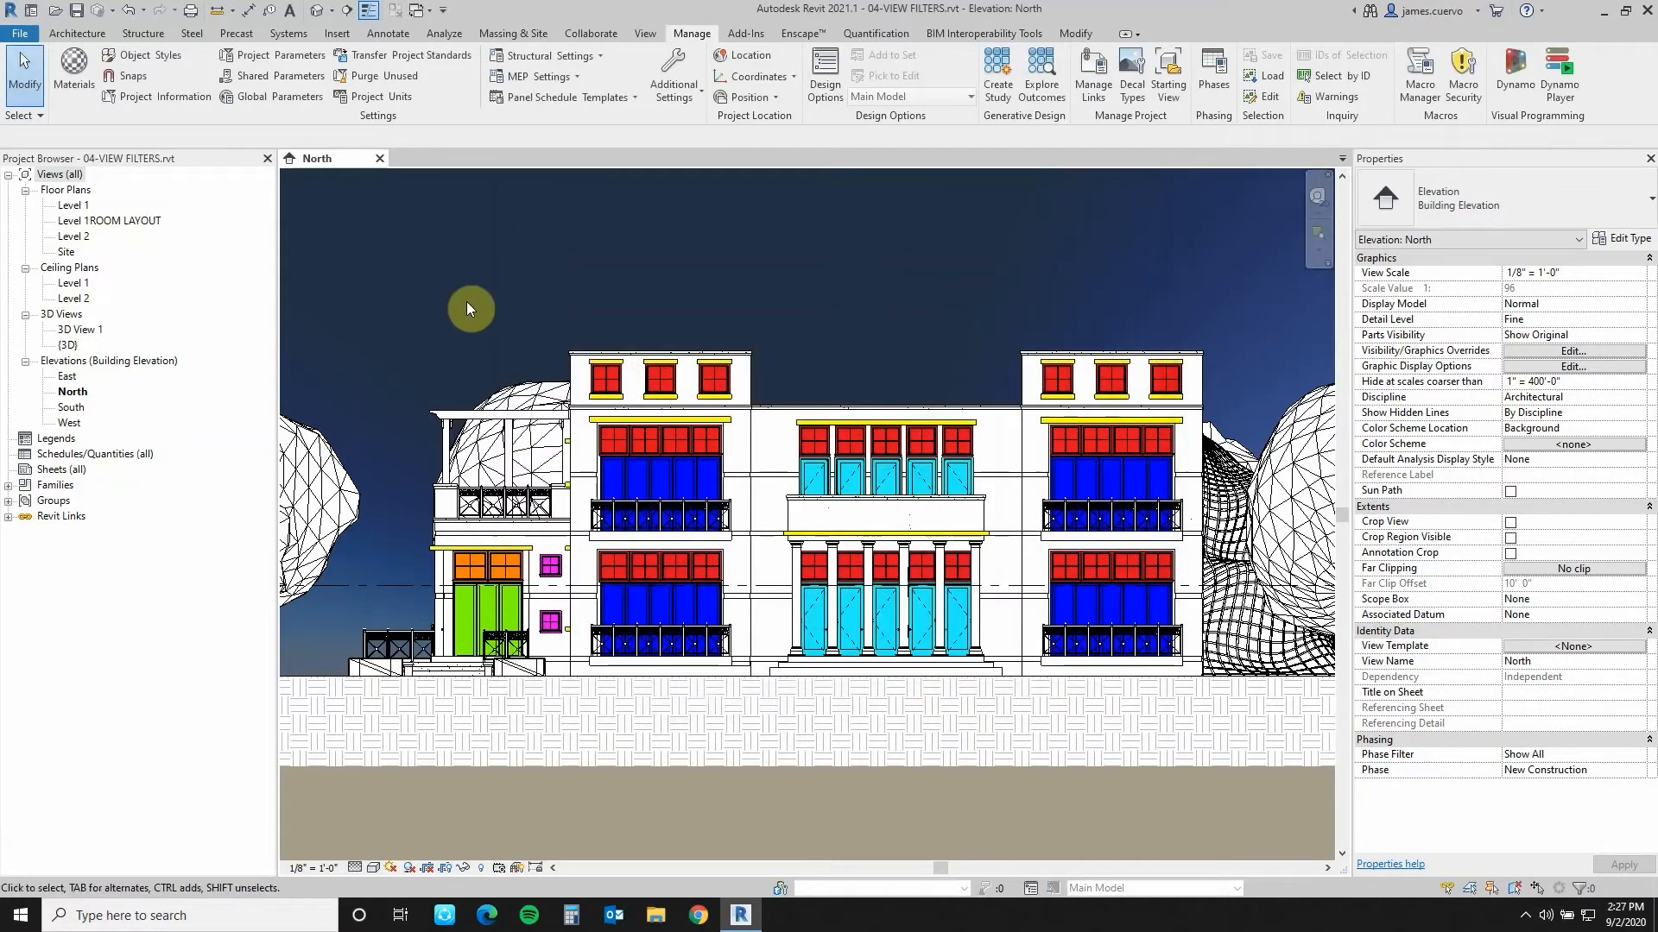
mouse_move(811, 336)
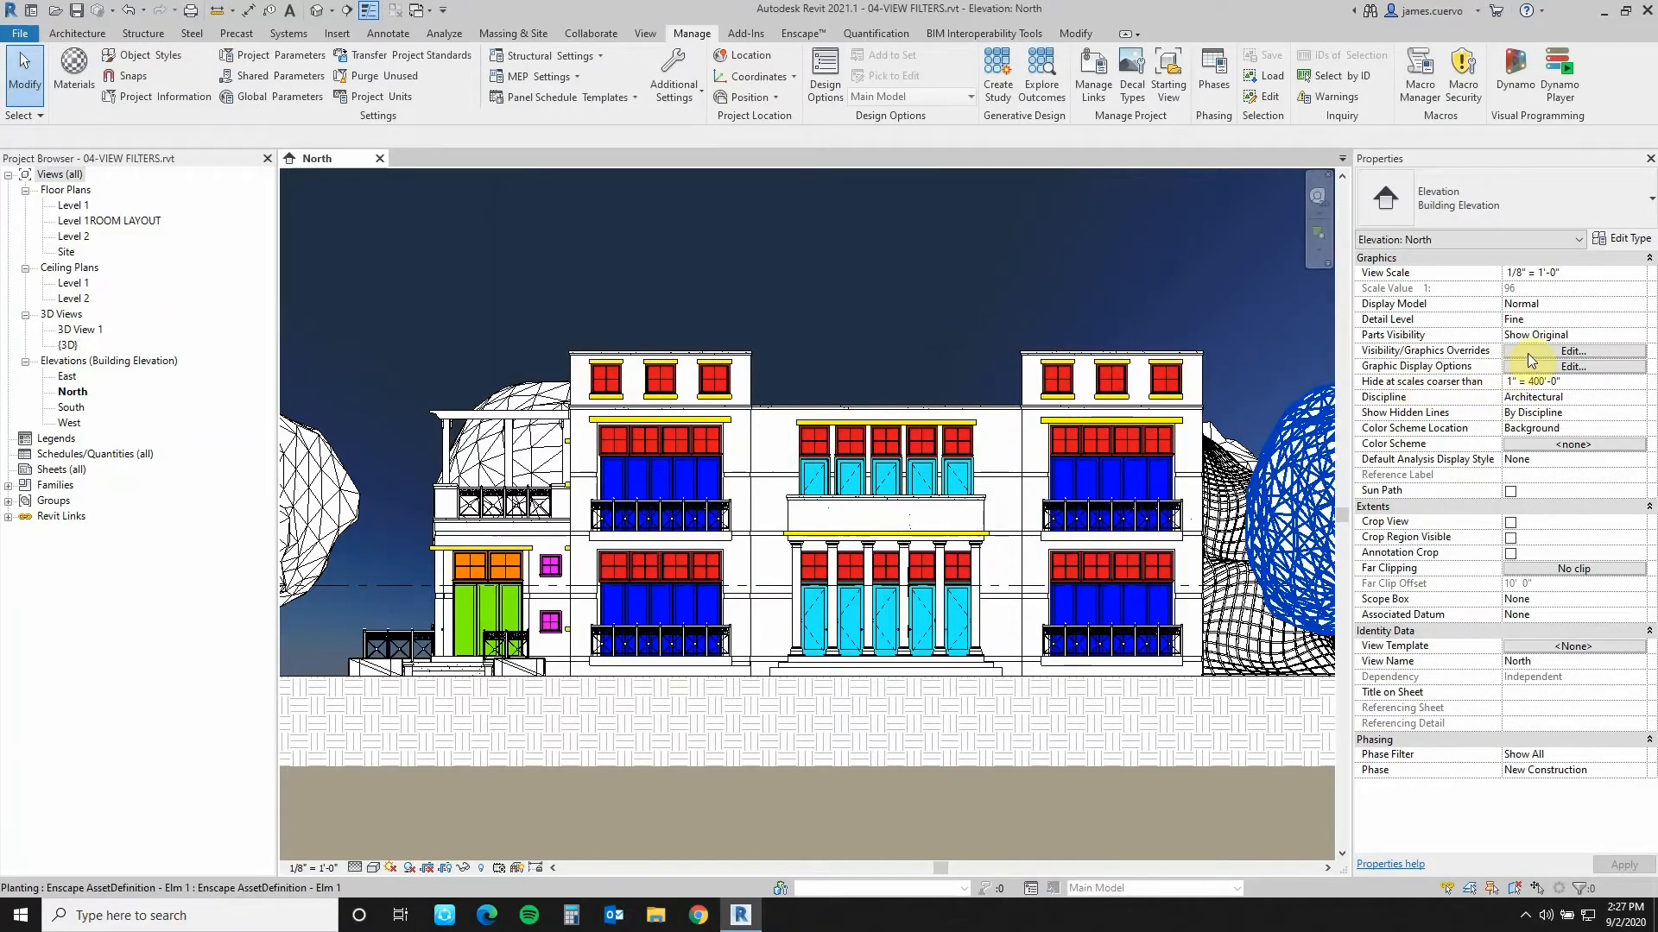
- Uncheck Enable Filter for the other view filters, including windows and doors, and apply
click(1574, 352)
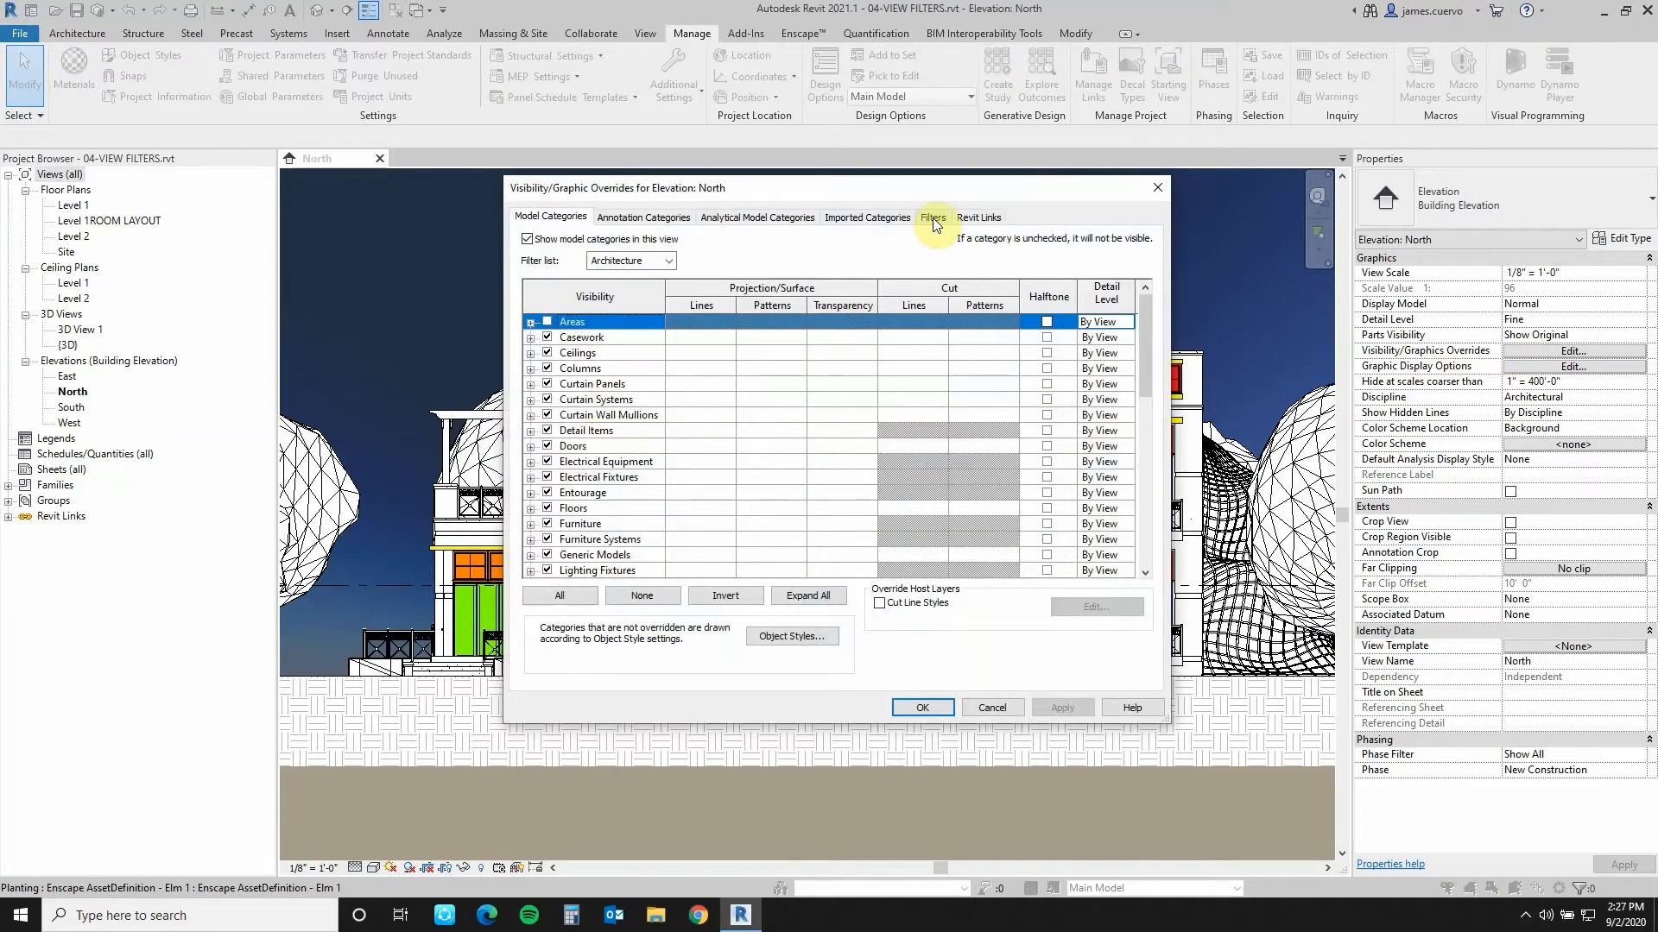
click(931, 216)
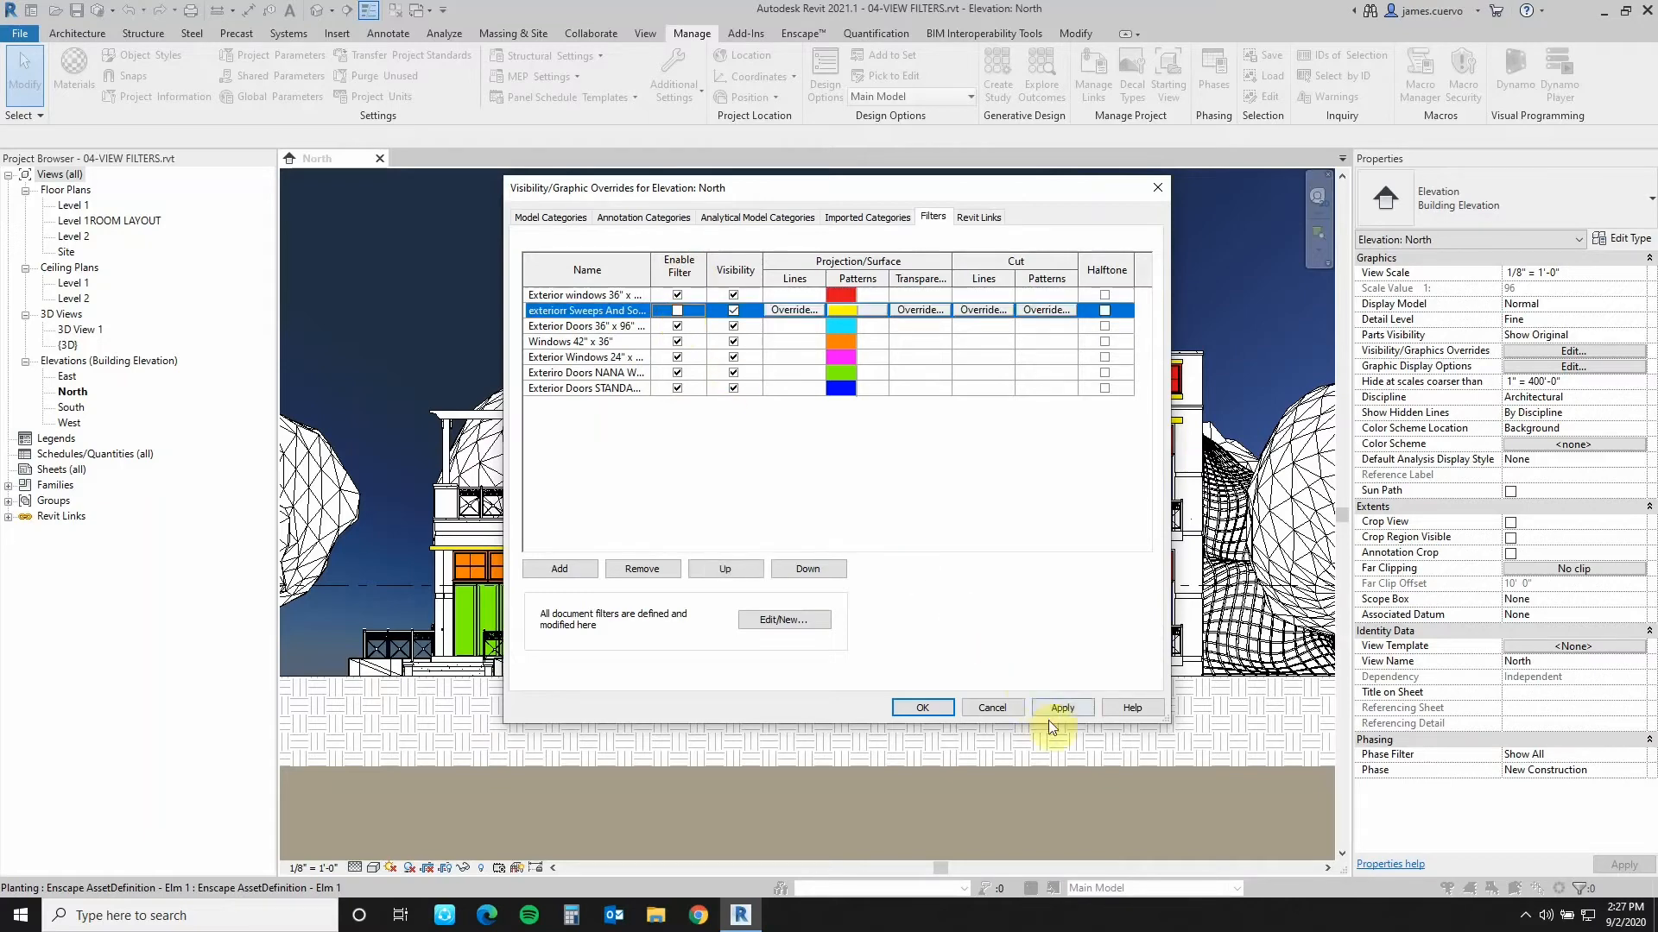
click(1061, 707)
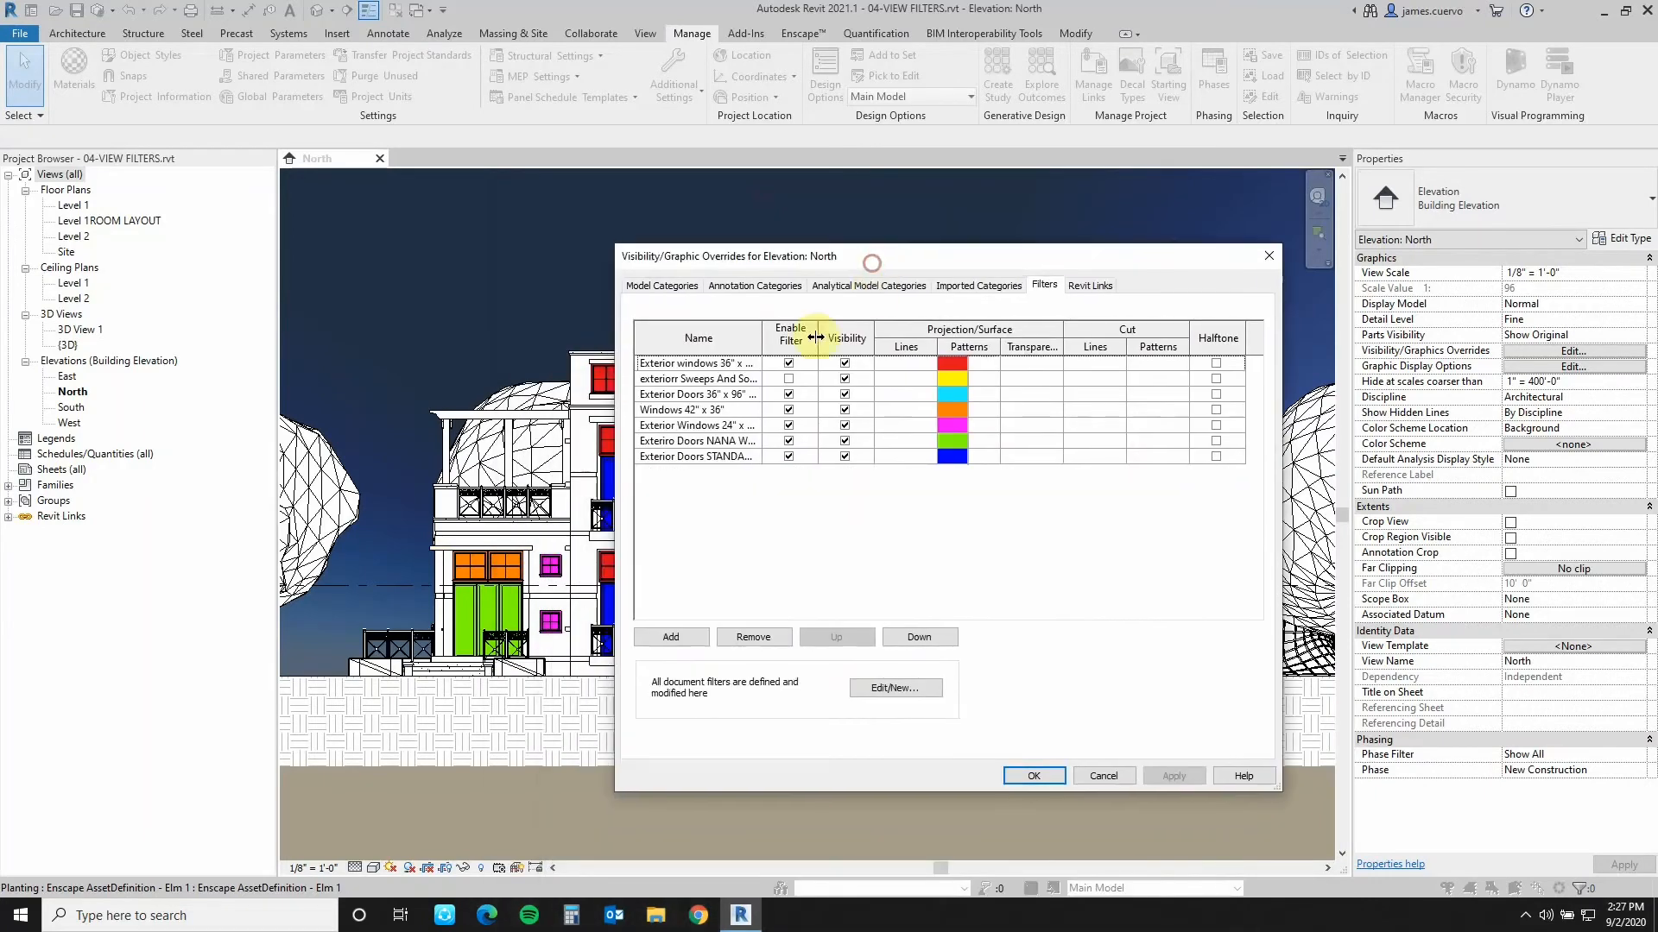
click(698, 378)
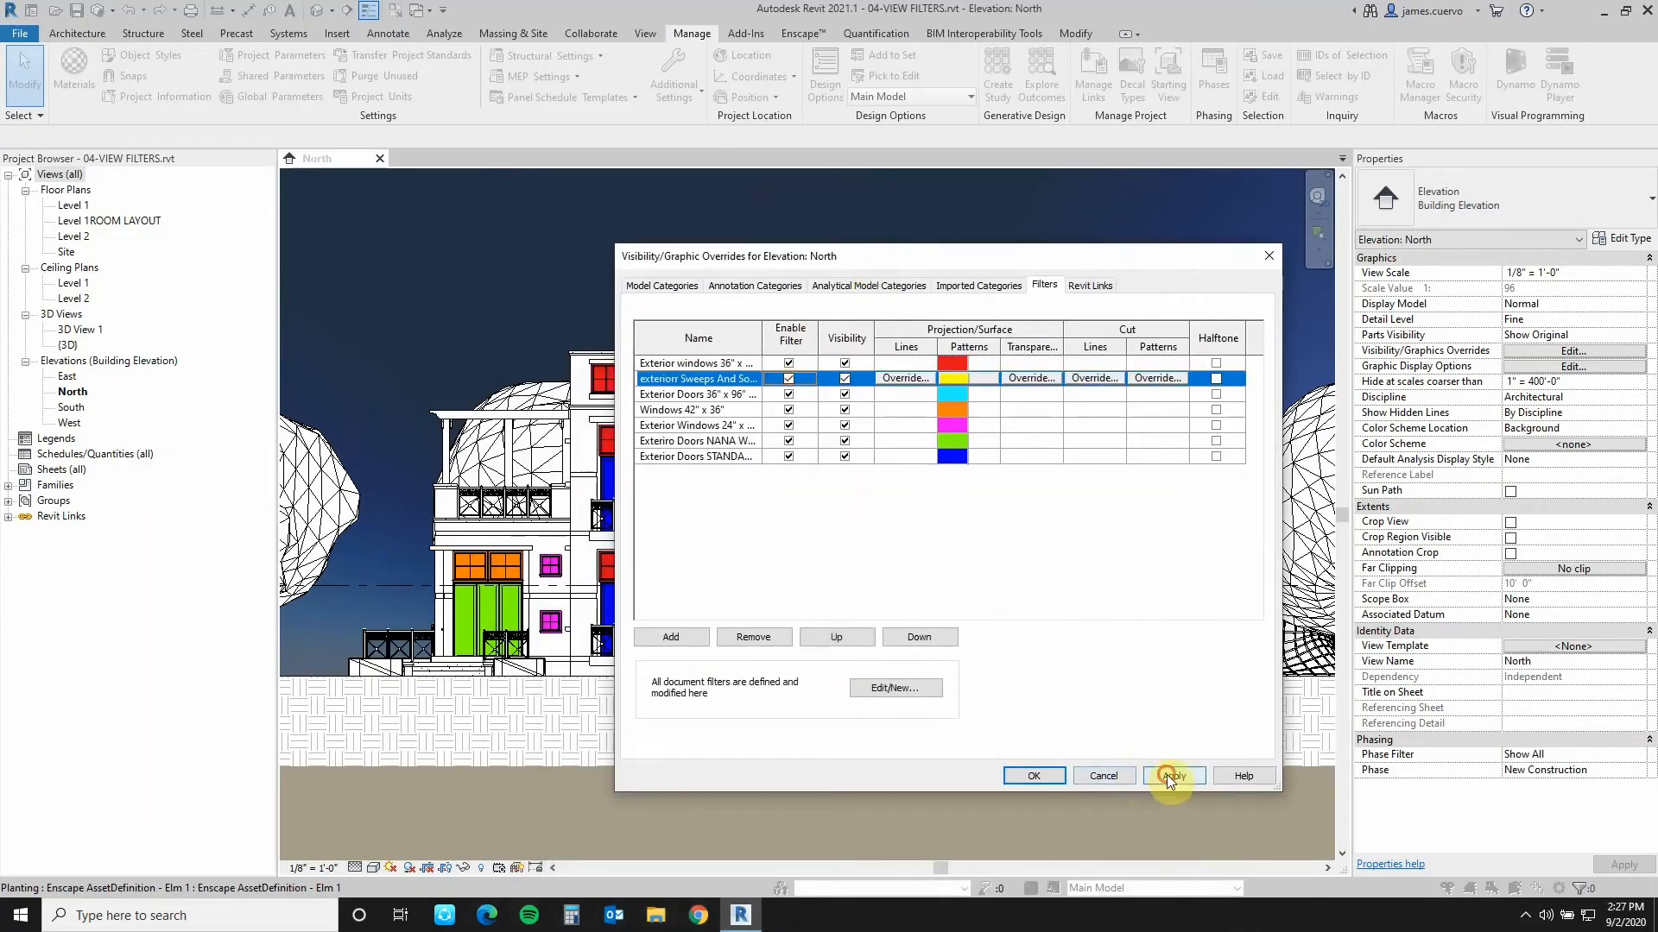
click(1173, 775)
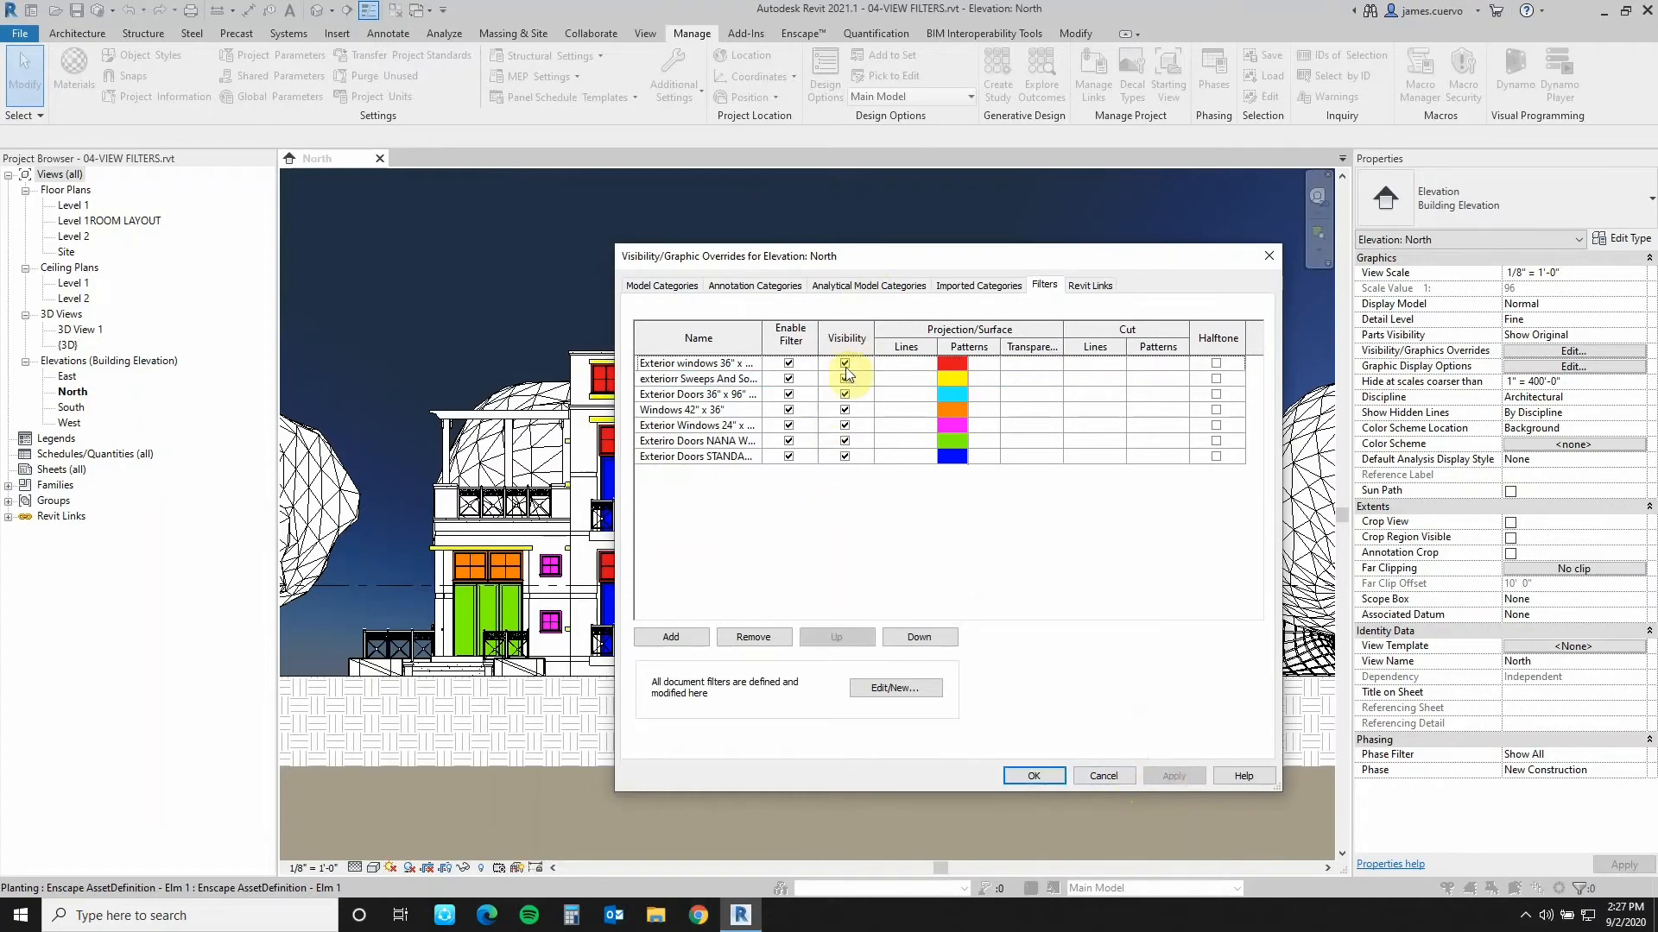
click(697, 394)
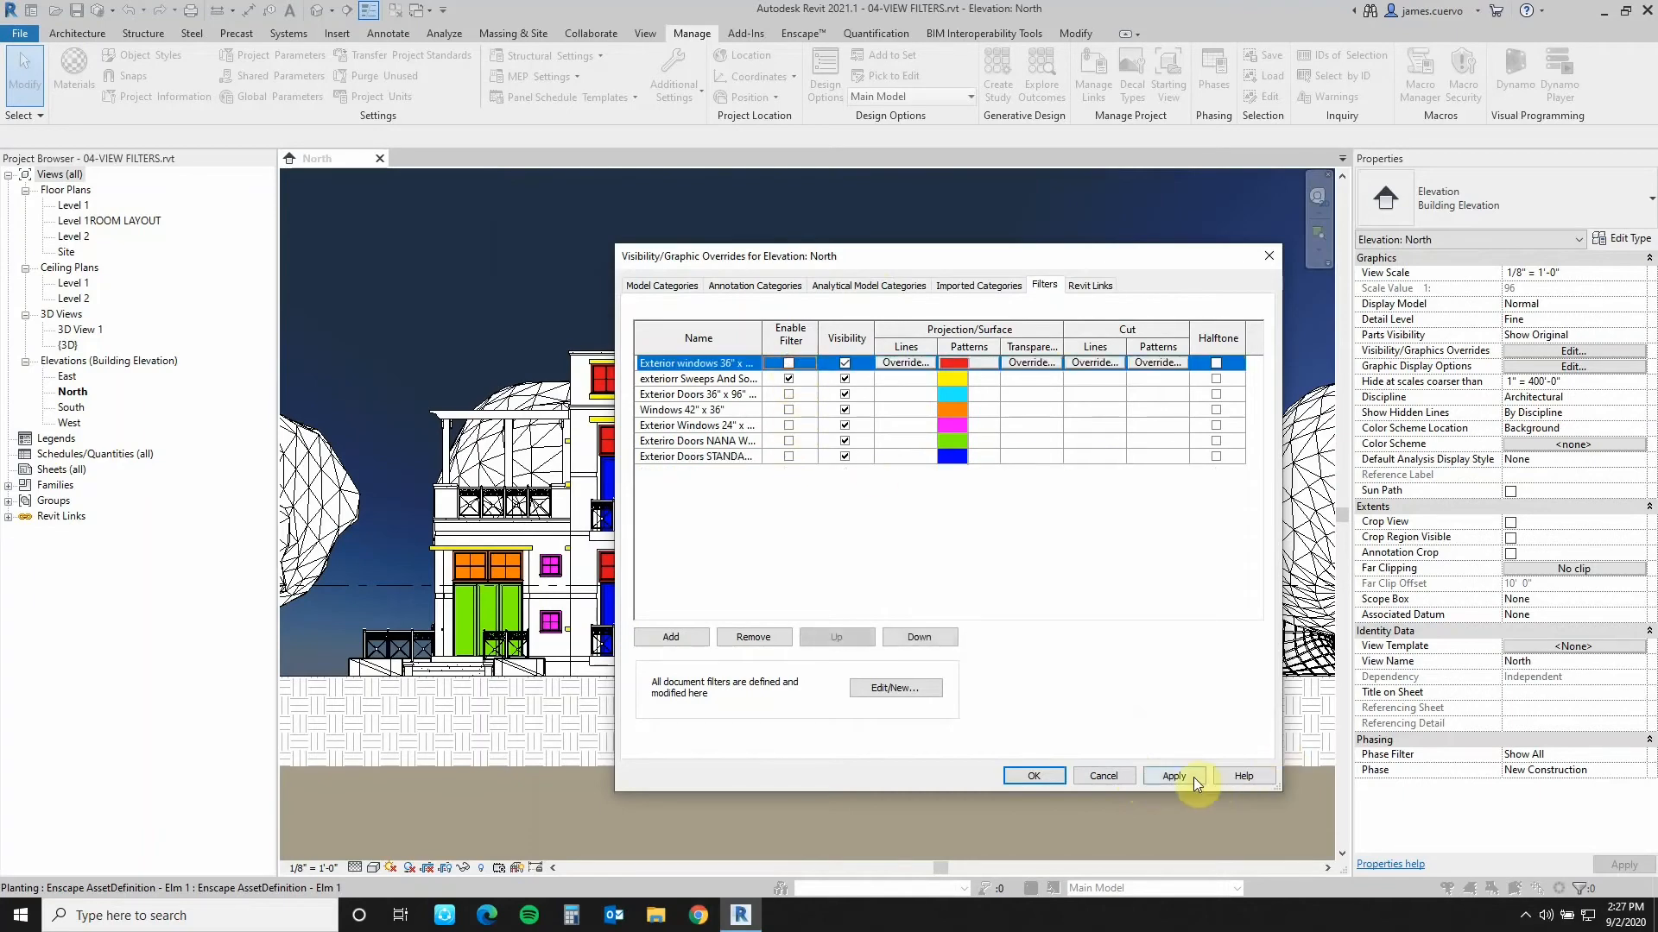
click(1172, 775)
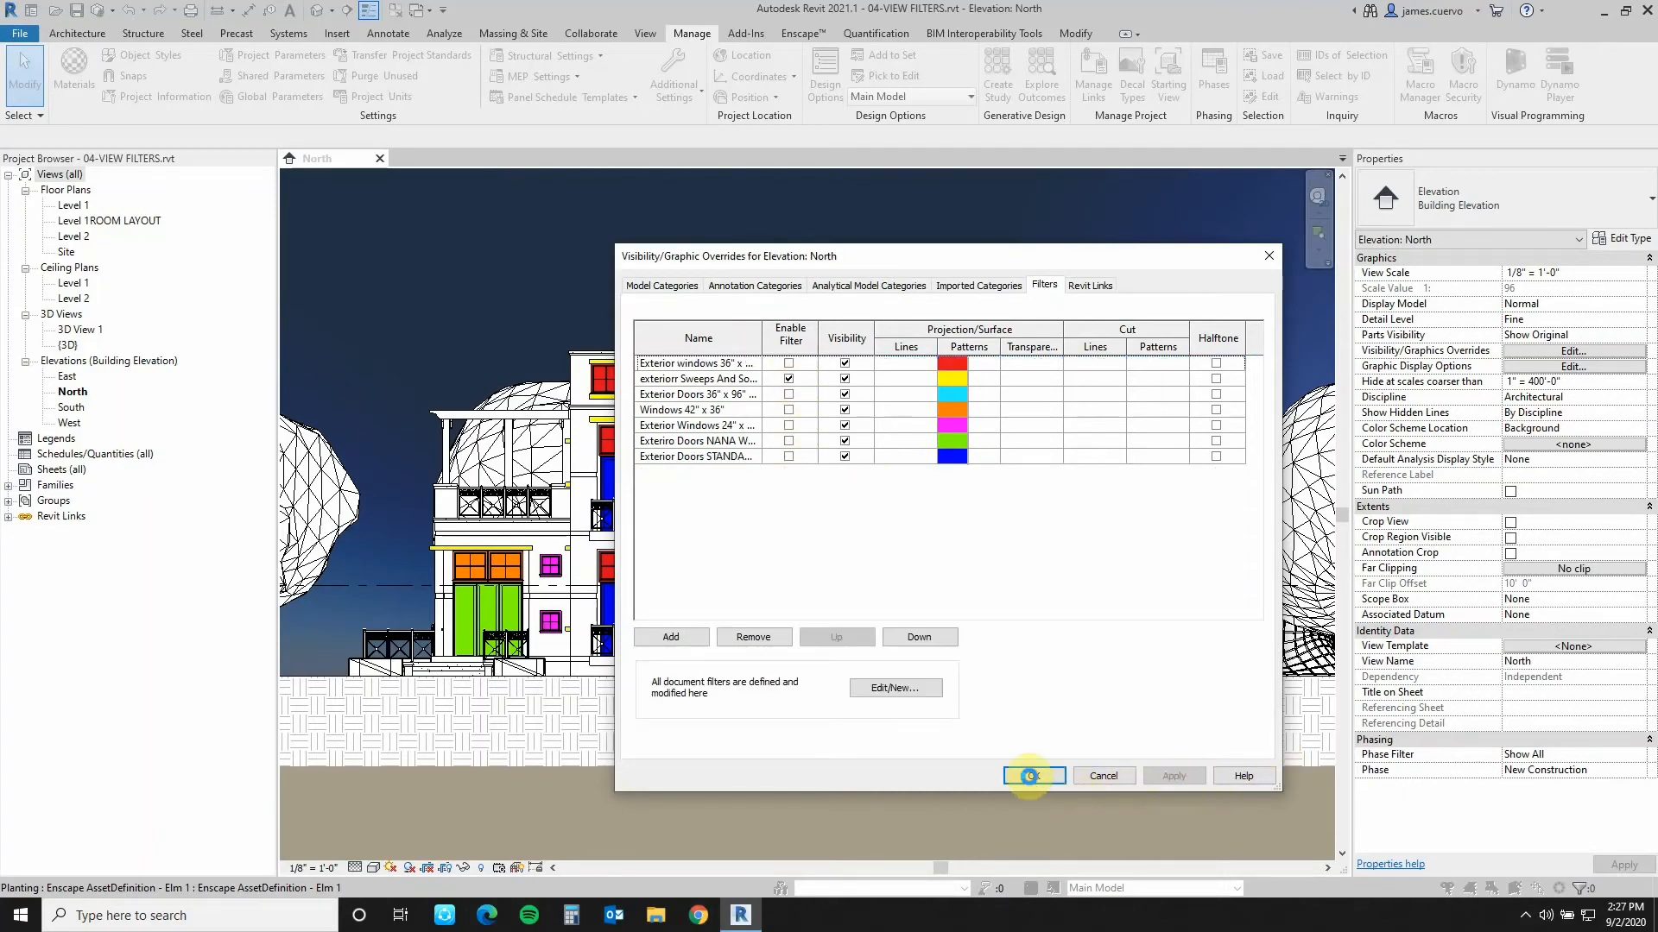
click(1031, 775)
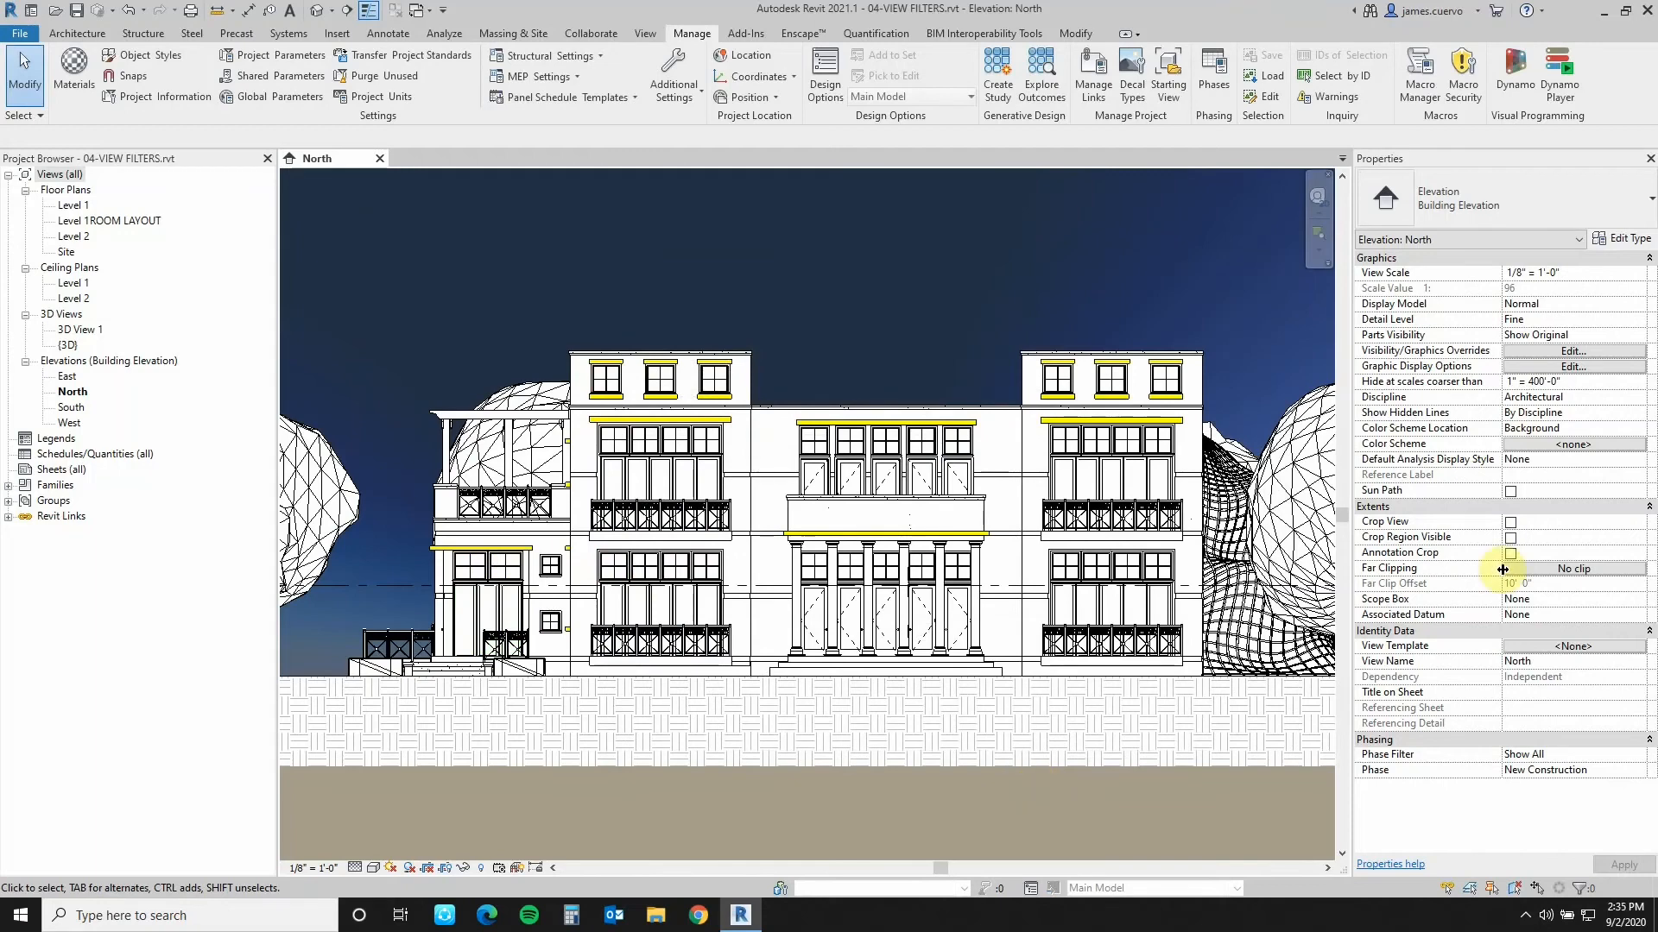